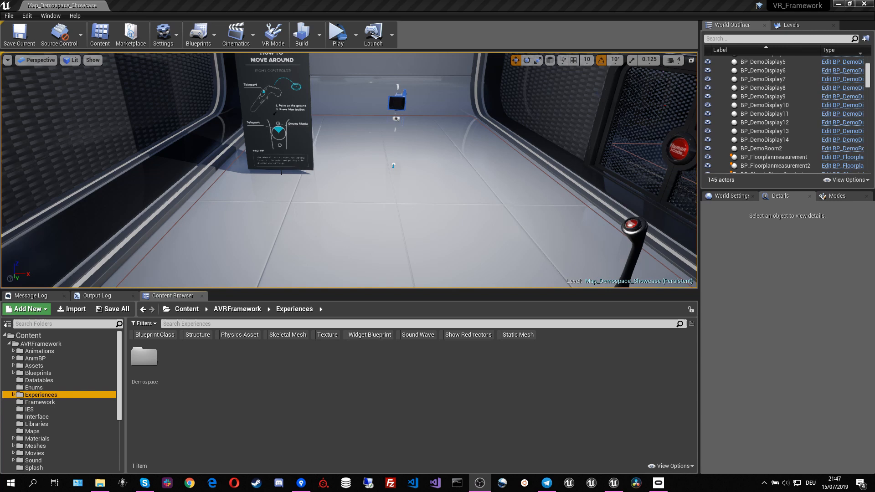
Step: Navigate the Content Browser into AVRFramework > Experiences
click(187, 309)
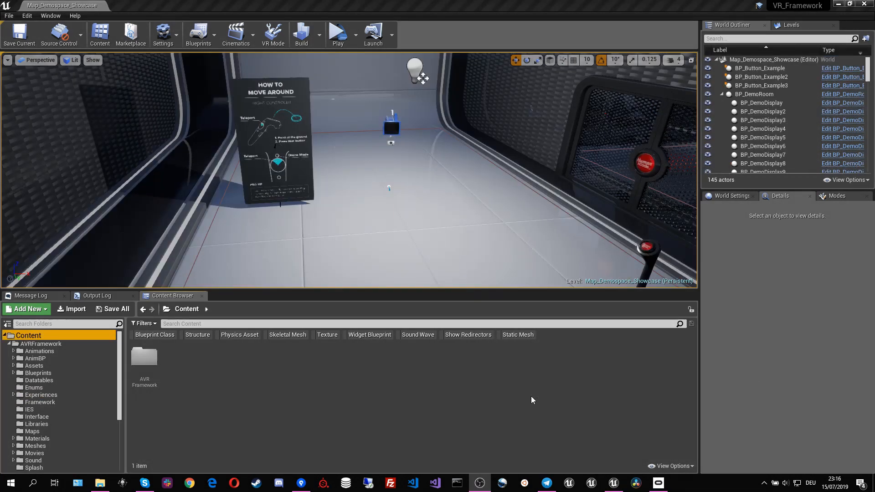
mouse_move(144, 360)
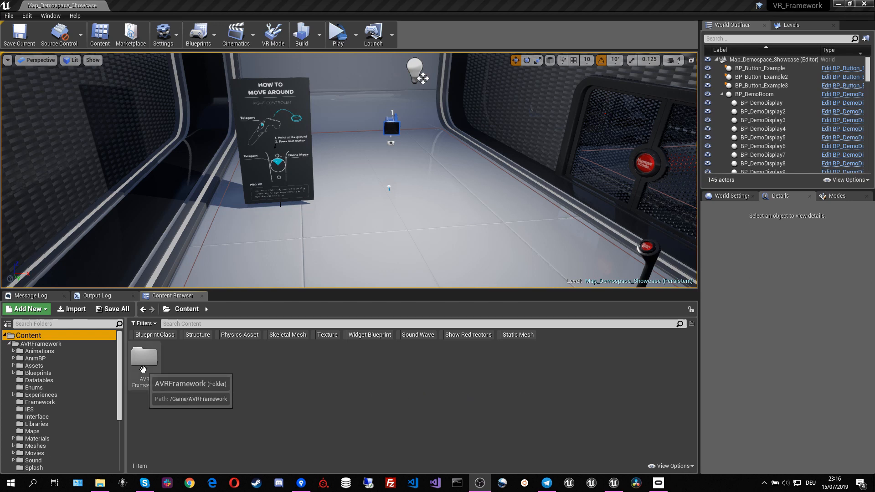
double_click(144, 360)
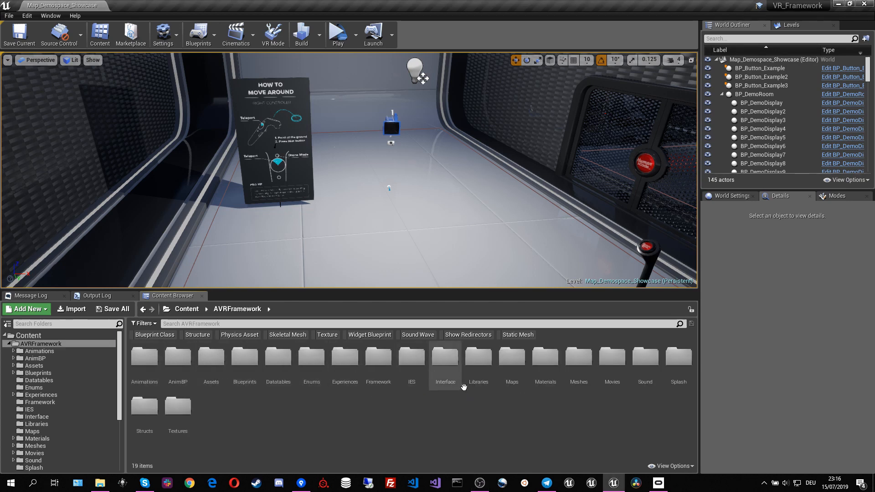
mouse_move(465, 412)
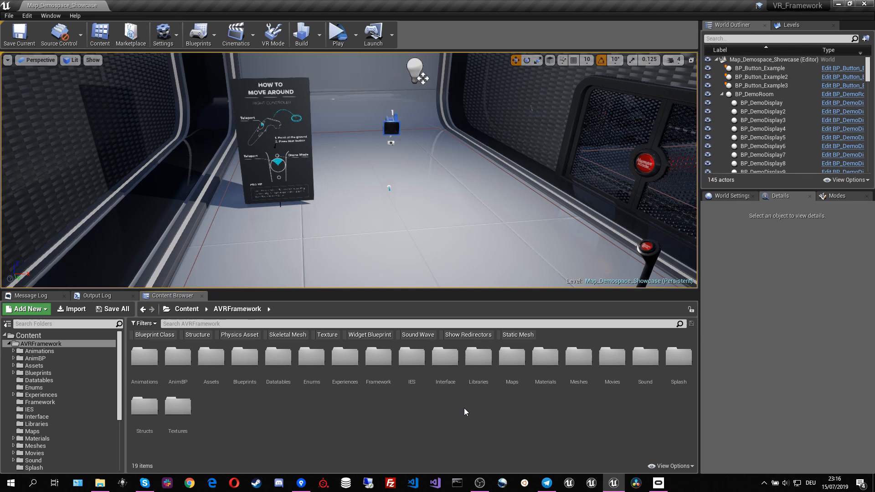
mouse_move(453, 415)
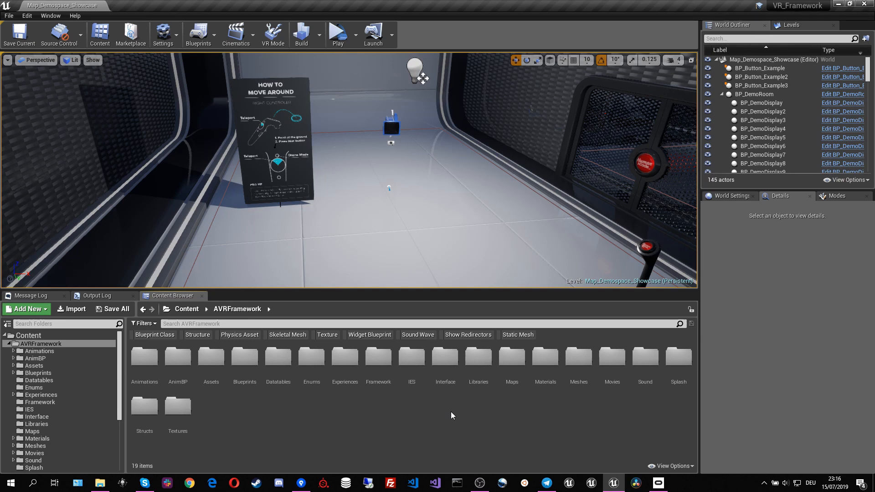
double_click(345, 359)
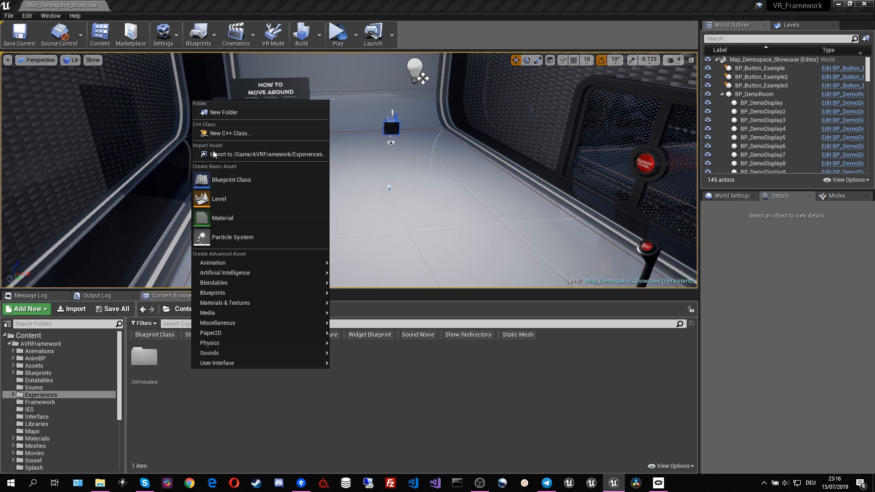
Step: Create a new Tutorial folder under Experiences and open it
click(224, 112)
text(Tutori)
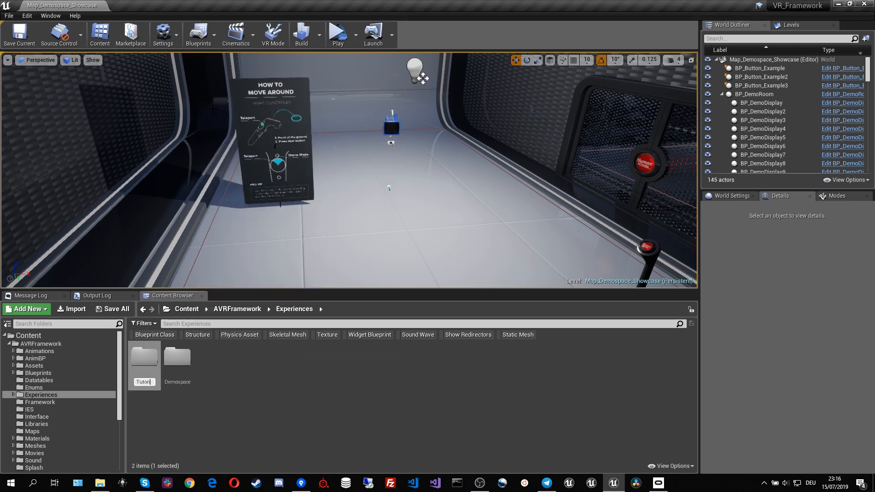
double_click(143, 355)
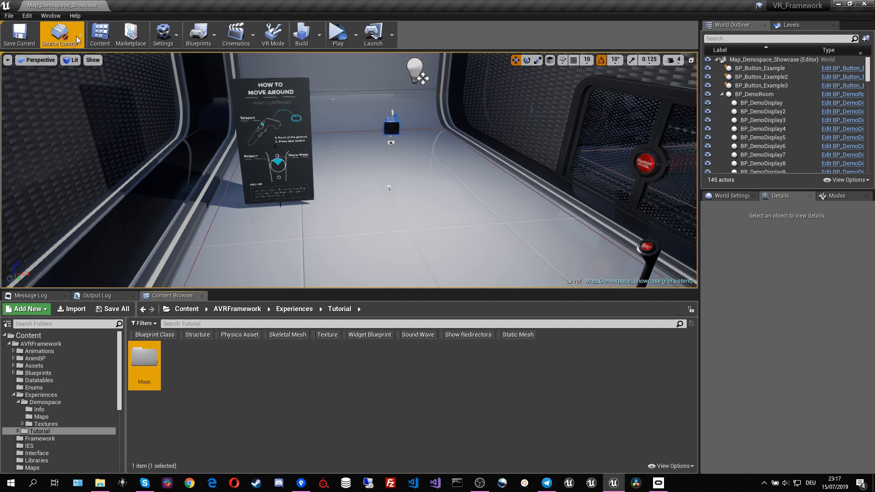
Step: Start a new level from the Default template via File > New Level
click(9, 16)
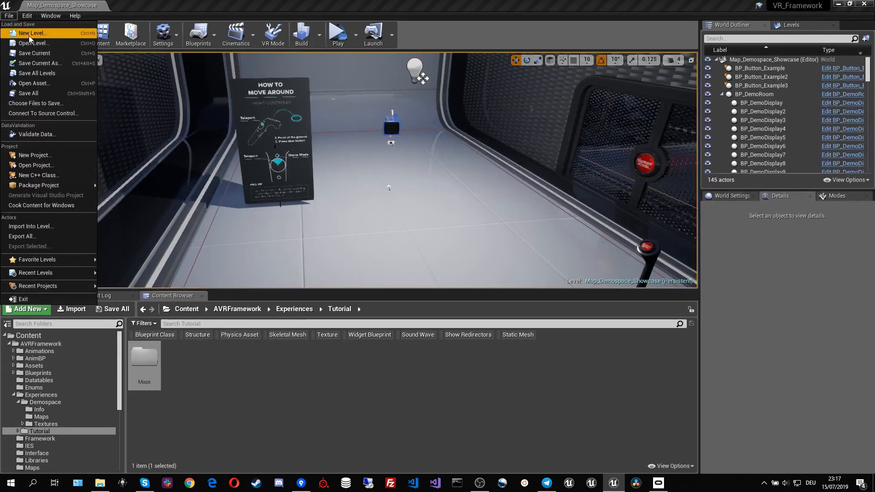
click(32, 33)
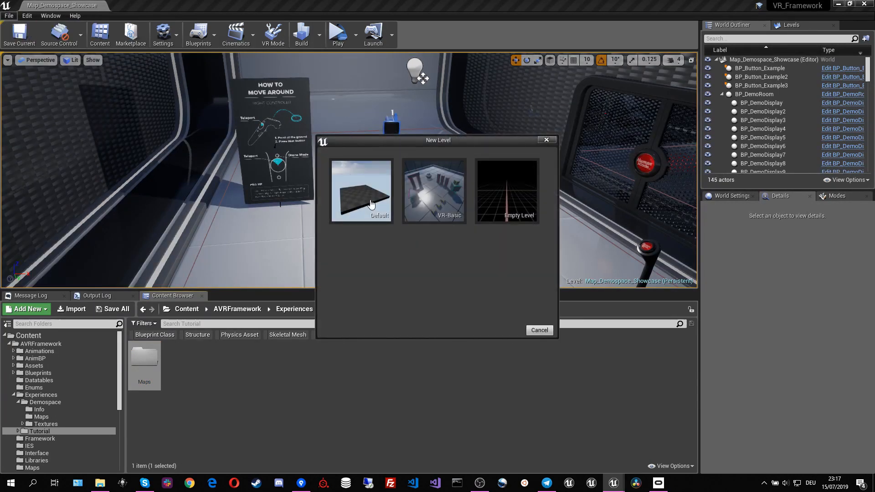
click(538, 330)
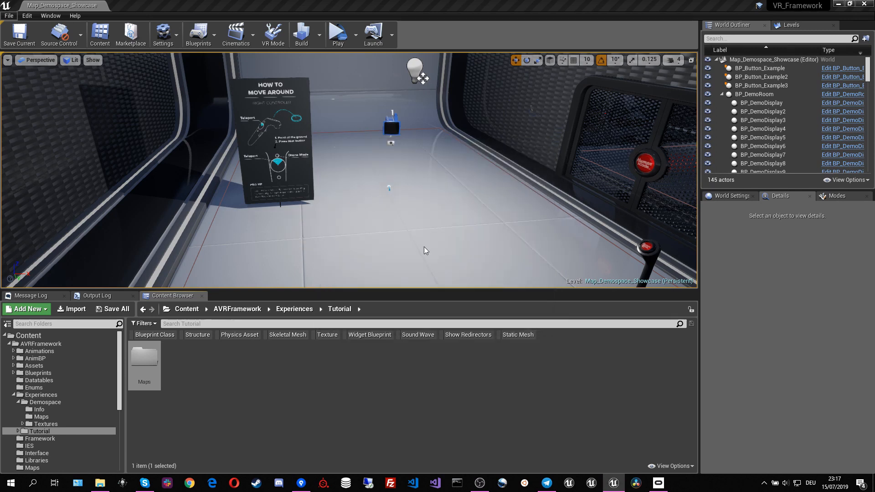
mouse_move(411, 242)
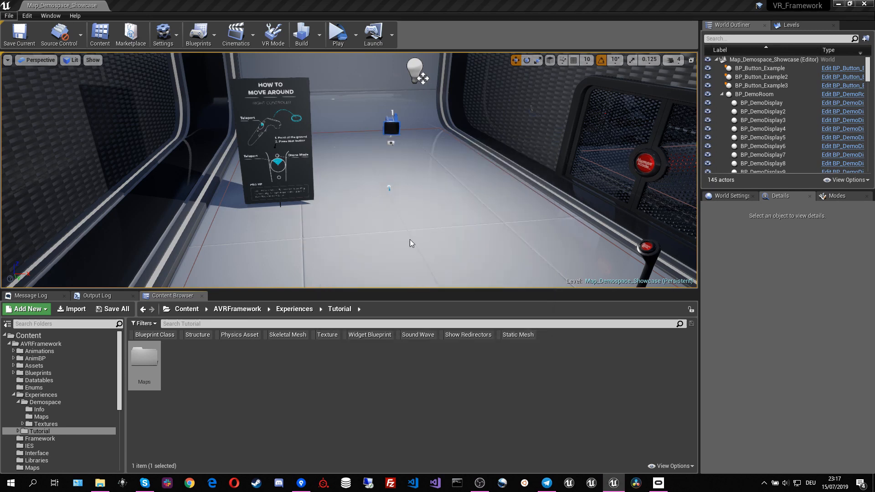
mouse_move(197, 184)
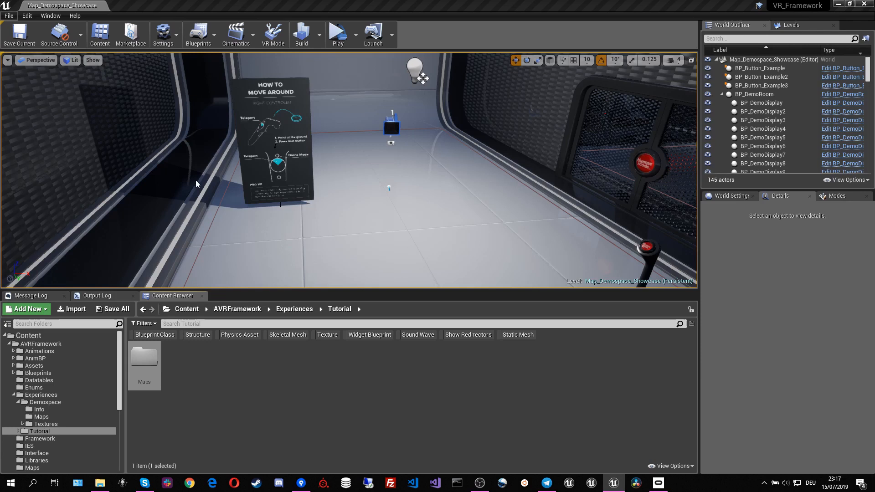
mouse_move(230, 293)
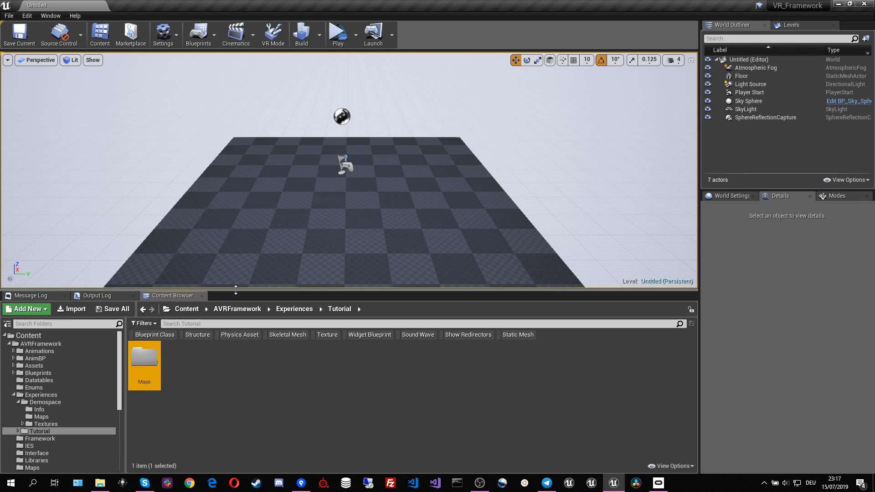
Step: Save the level as Map_Tutorial in Experiences/Tutorial/Maps
click(9, 16)
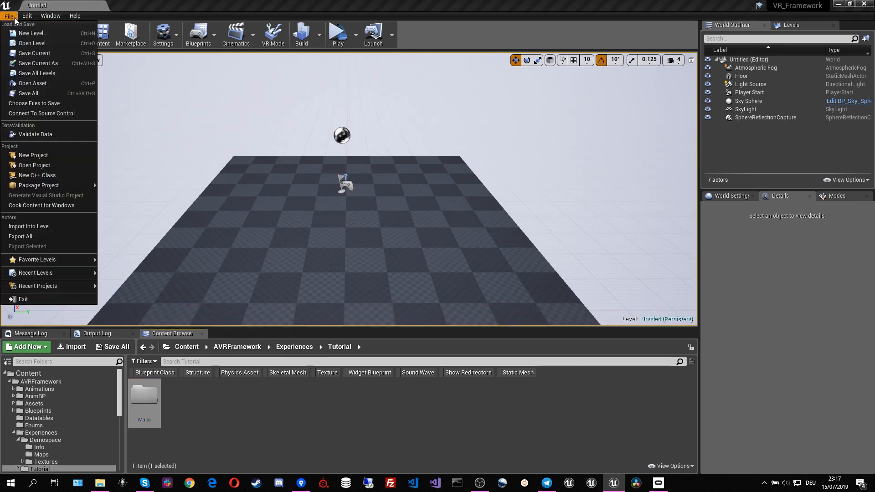
mouse_move(34, 53)
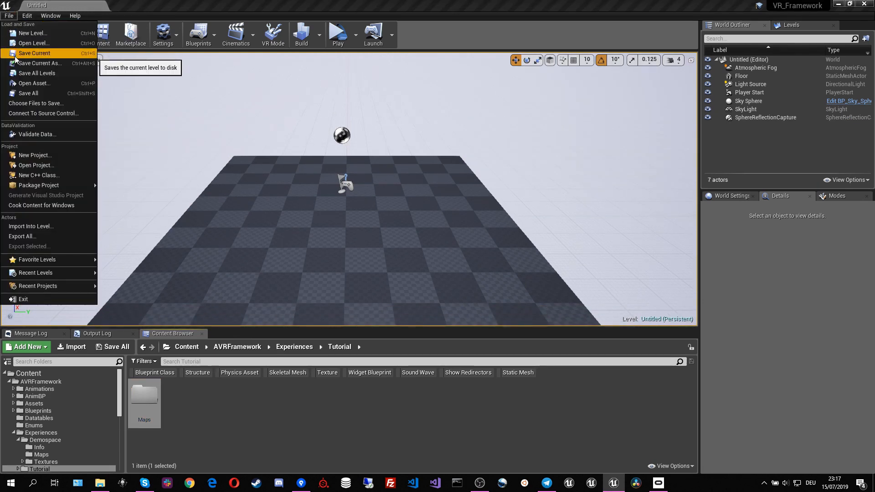
click(39, 63)
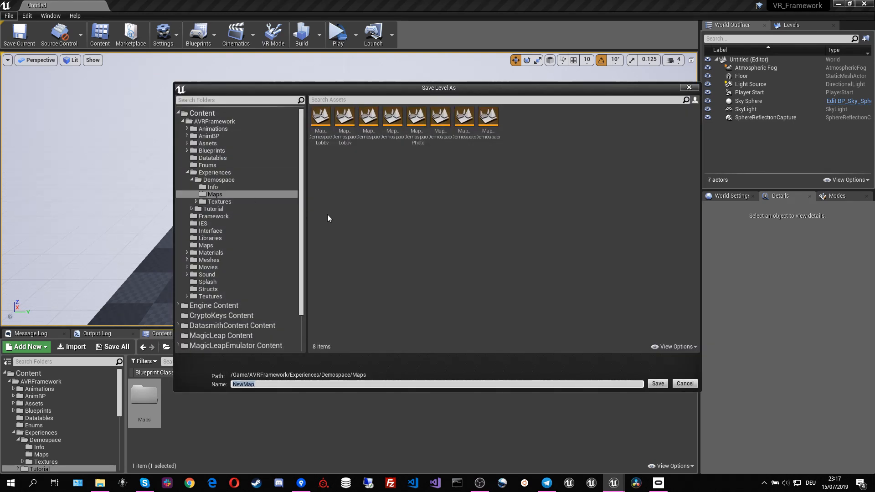
click(192, 209)
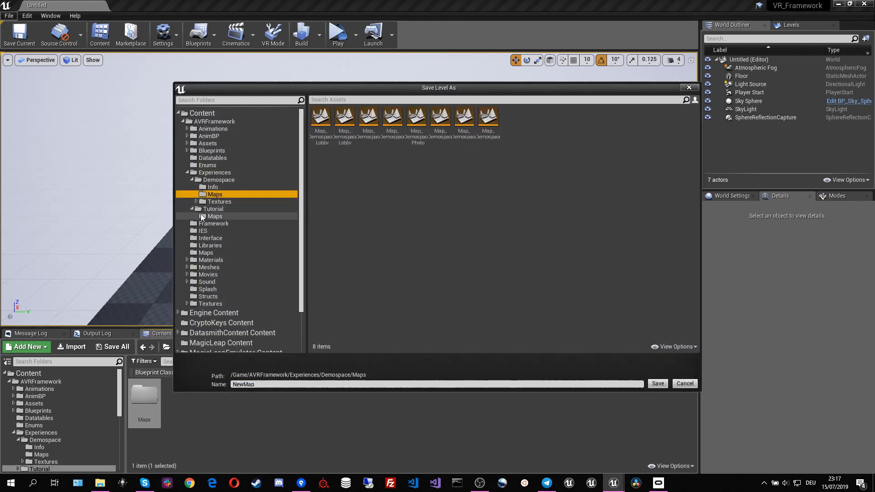
click(215, 216)
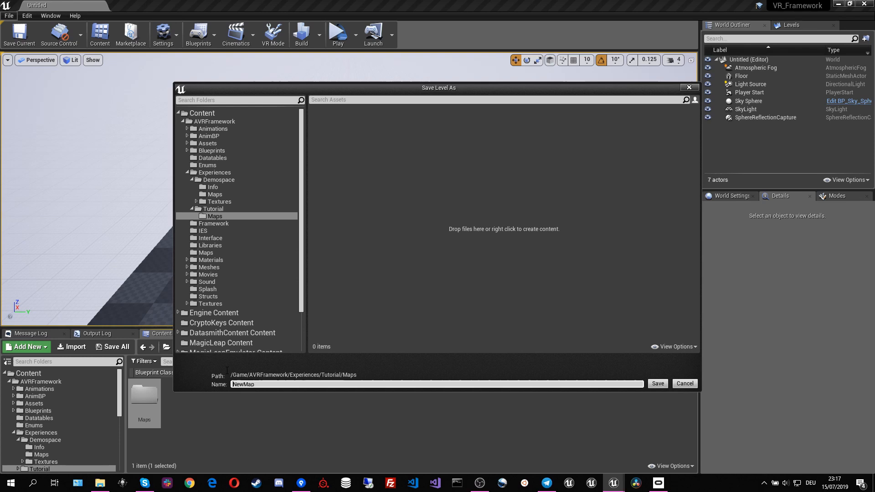
text(Mal)
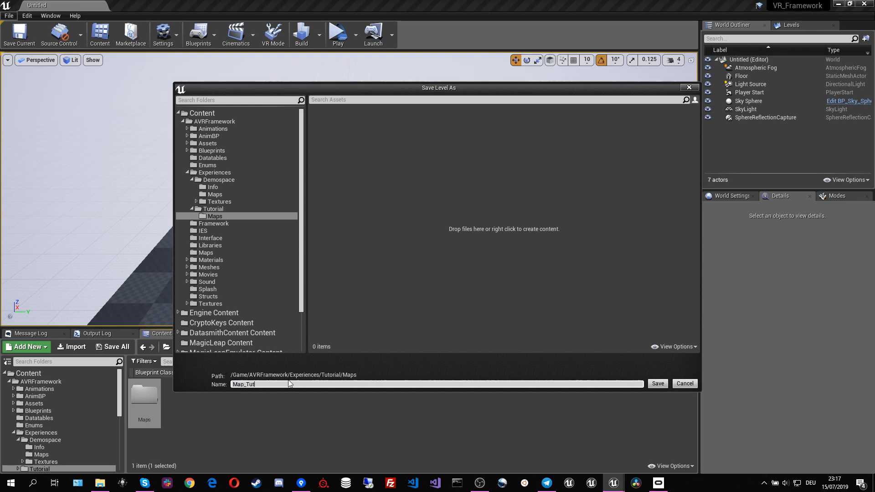
text(orial)
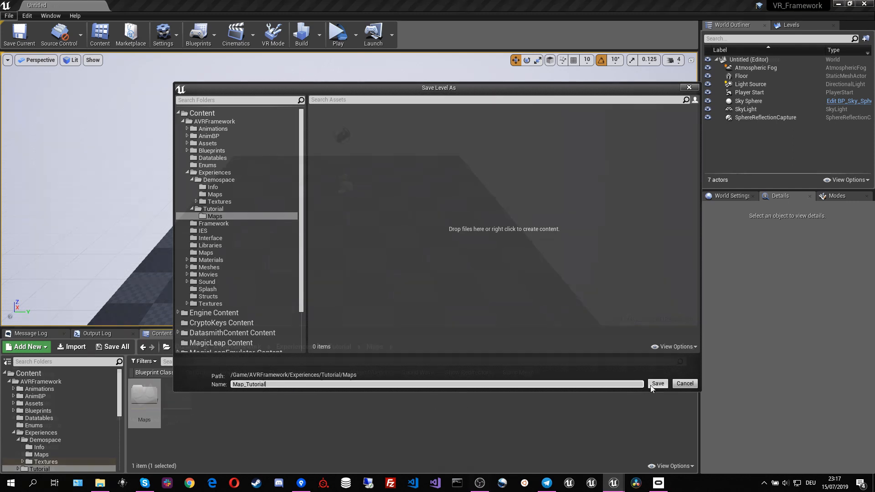
click(657, 384)
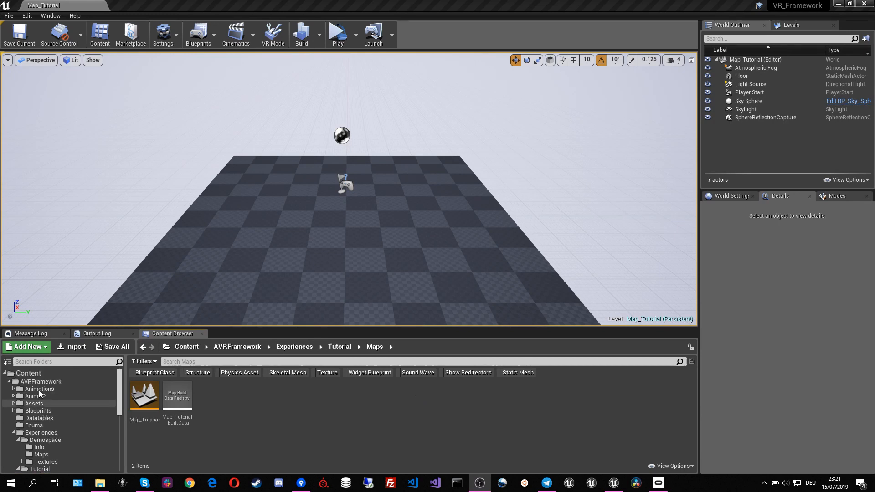
Step: Place BP_PlayerPosition and BP_PostProcess actors into Map_Tutorial from the Content folder
click(28, 373)
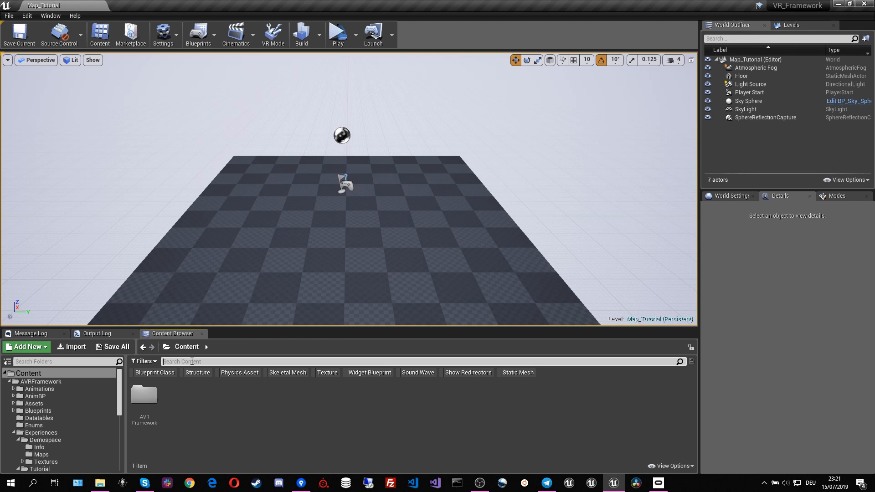
text(player)
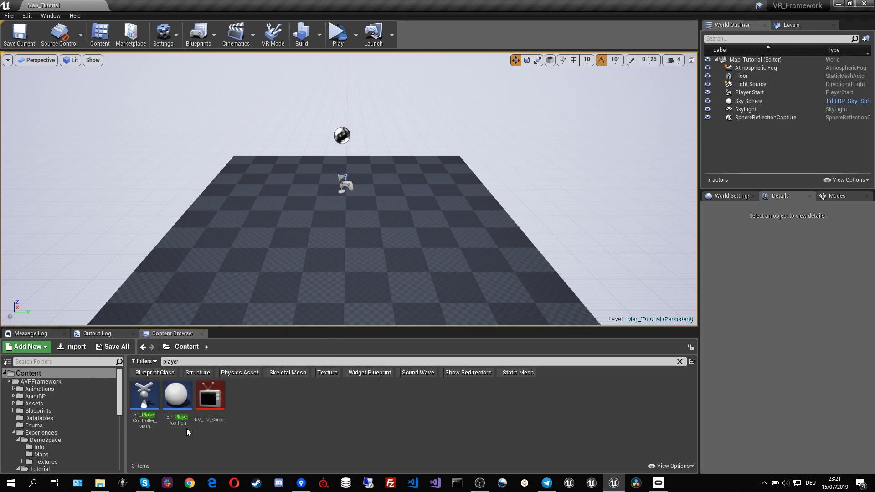
click(43, 446)
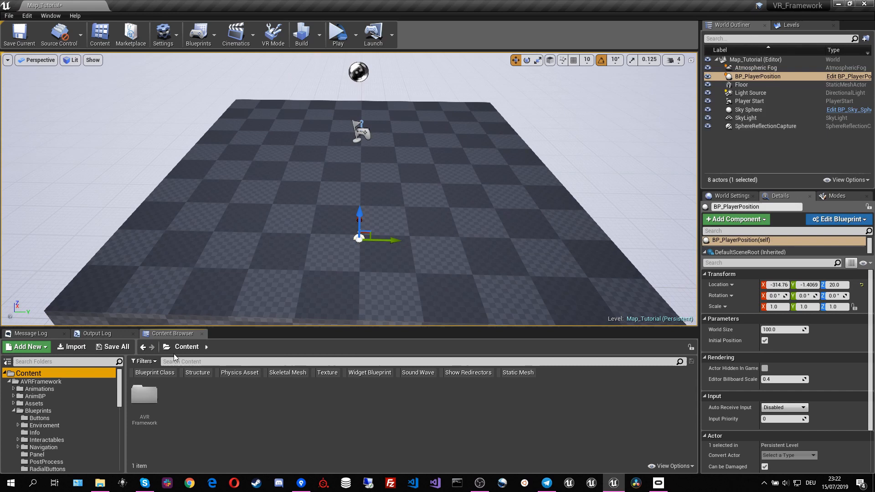
text(post p)
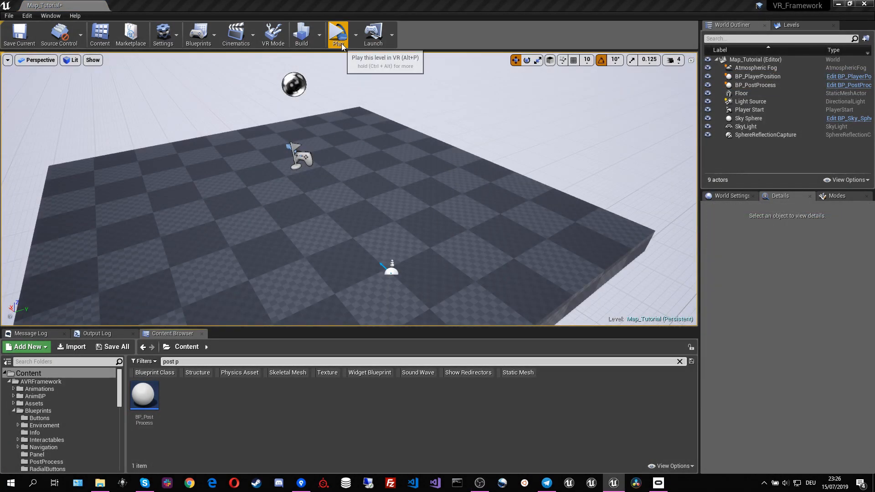
Step: Run a VR play test of Map_Tutorial and stop it
click(337, 35)
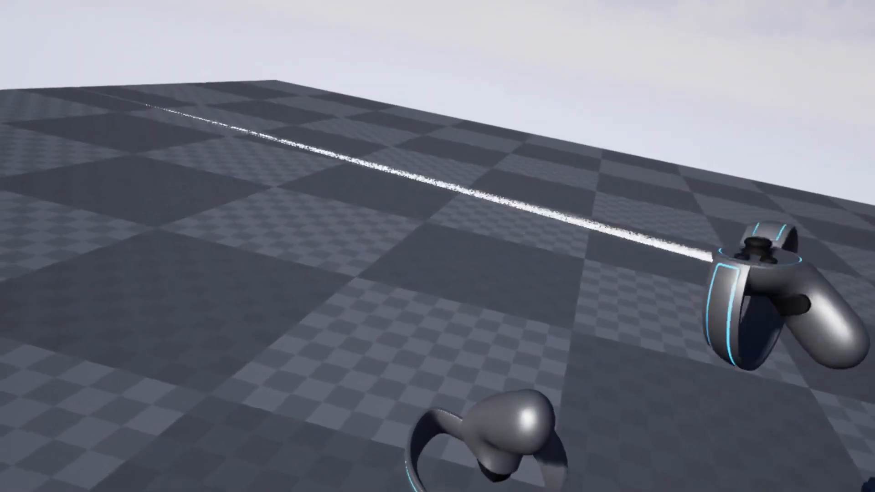
click(337, 34)
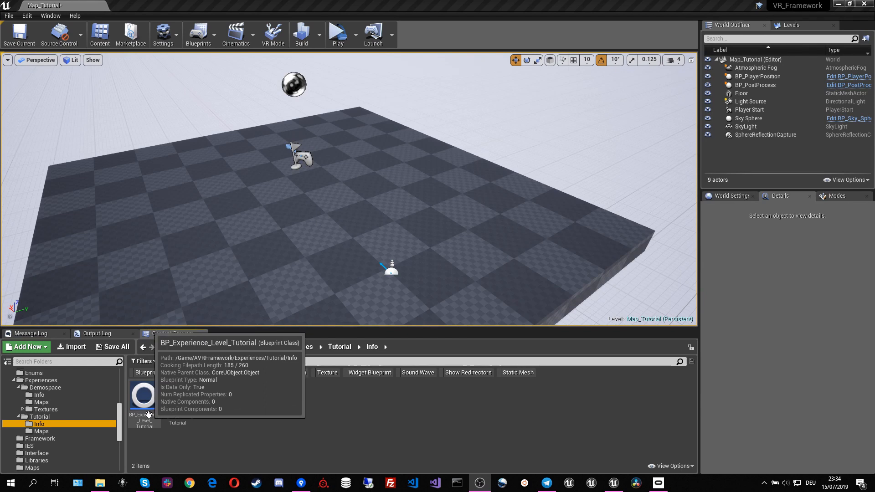
mouse_move(60, 444)
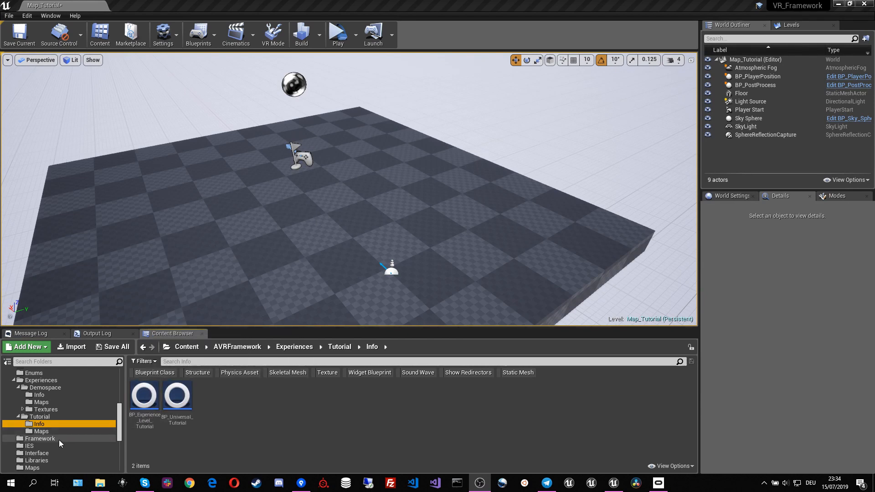
Step: Duplicate BP_GameMode_Main as BP_GameMode_Tutorial and show the Tutorial Info folder
click(39, 438)
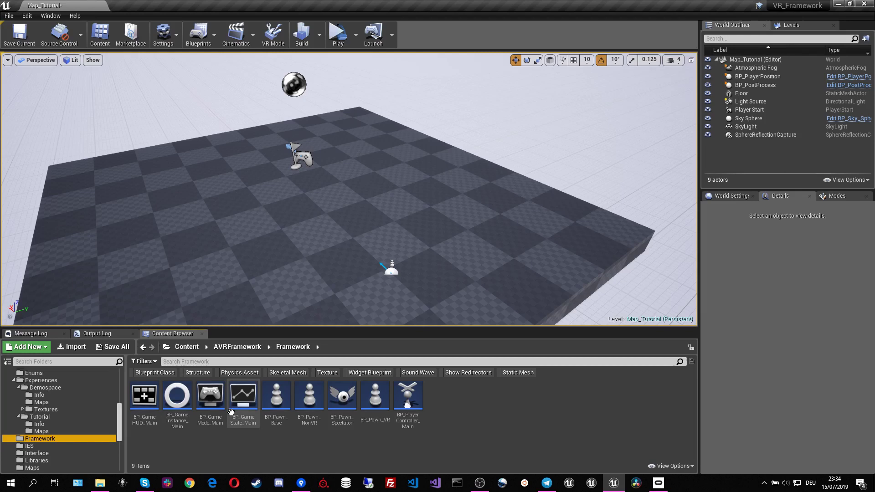
right_click(210, 393)
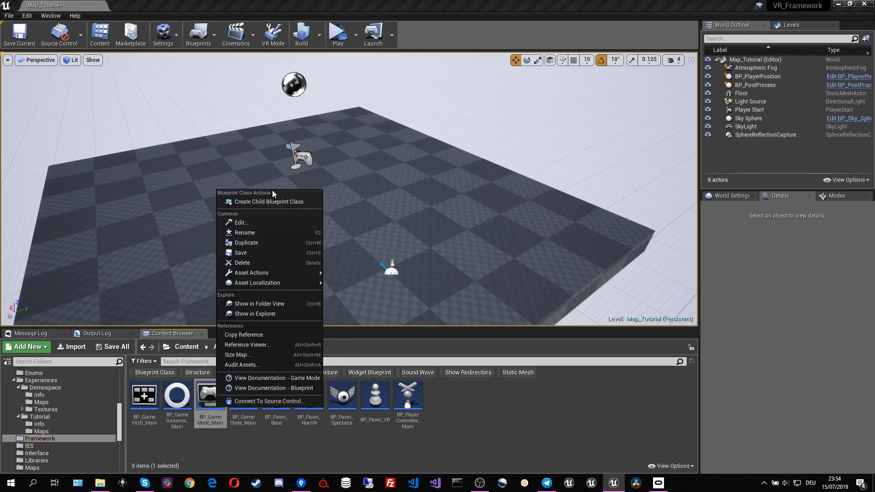
click(270, 202)
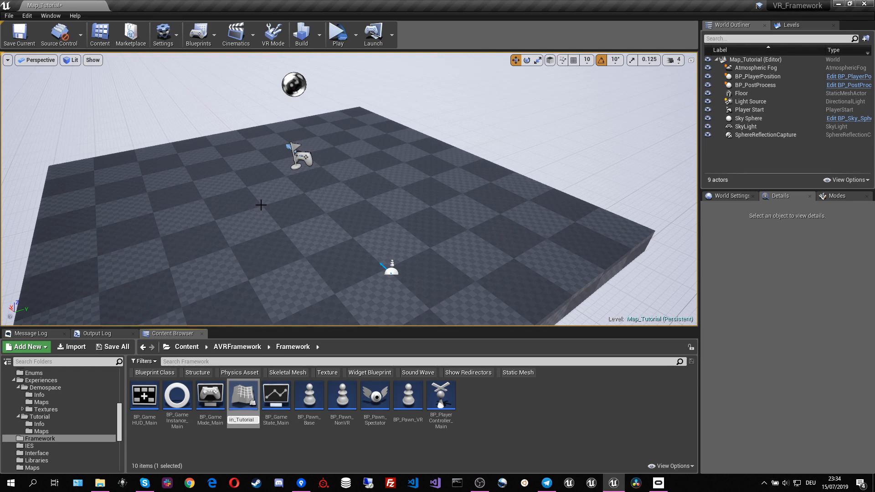
click(243, 394)
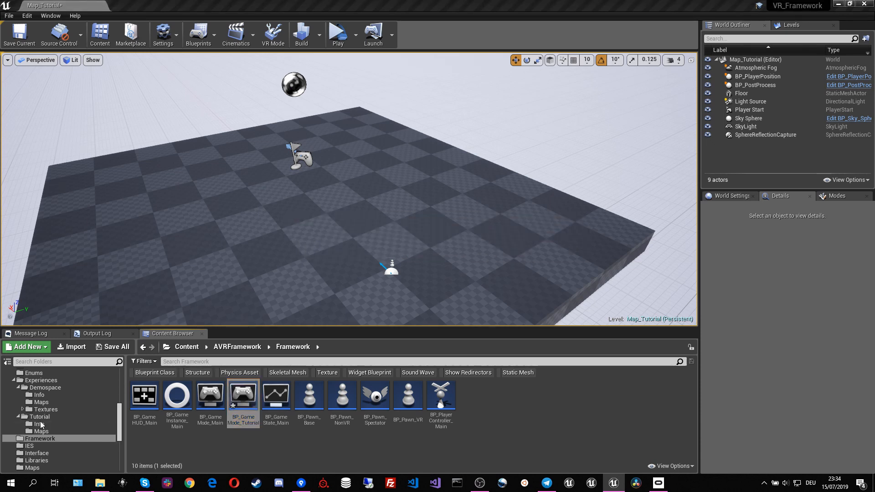
click(38, 424)
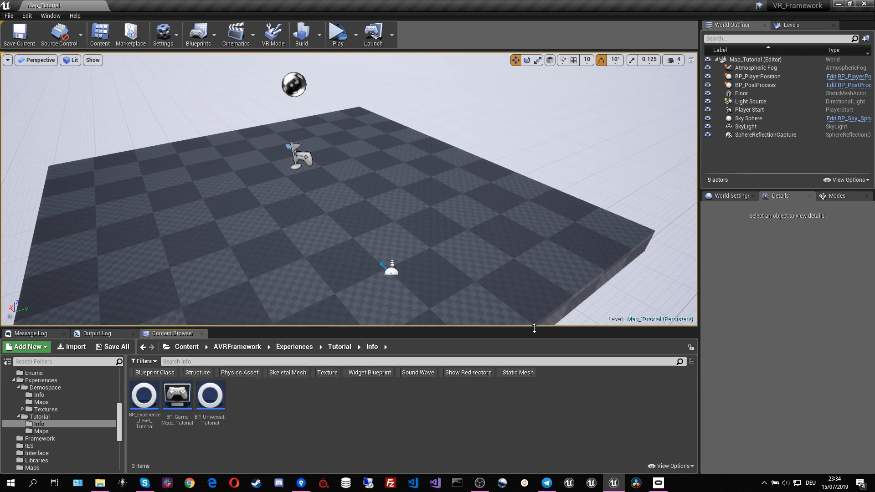
Step: Set BP_GameMode_Tutorial as the level's GameMode Override in World Settings and open it
click(732, 196)
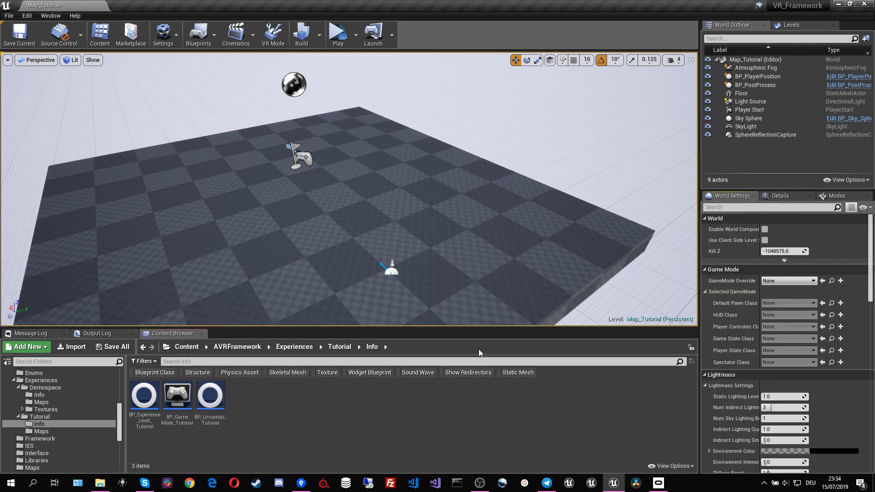
click(177, 397)
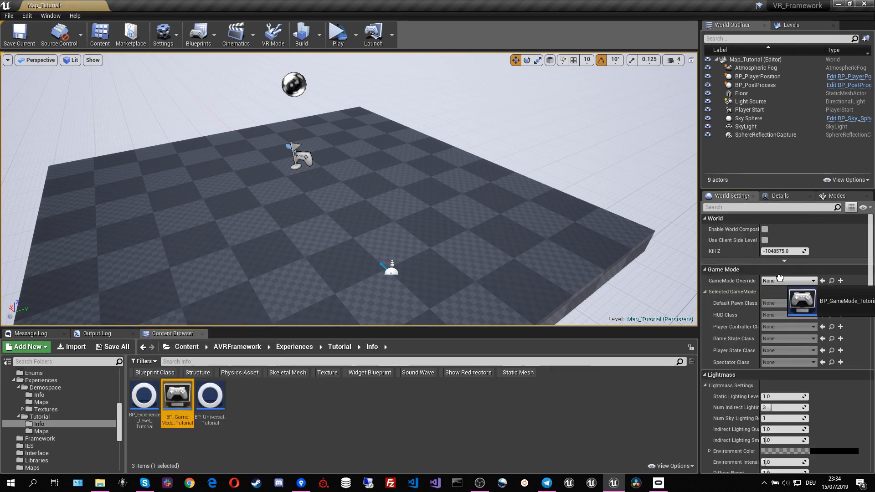
click(787, 280)
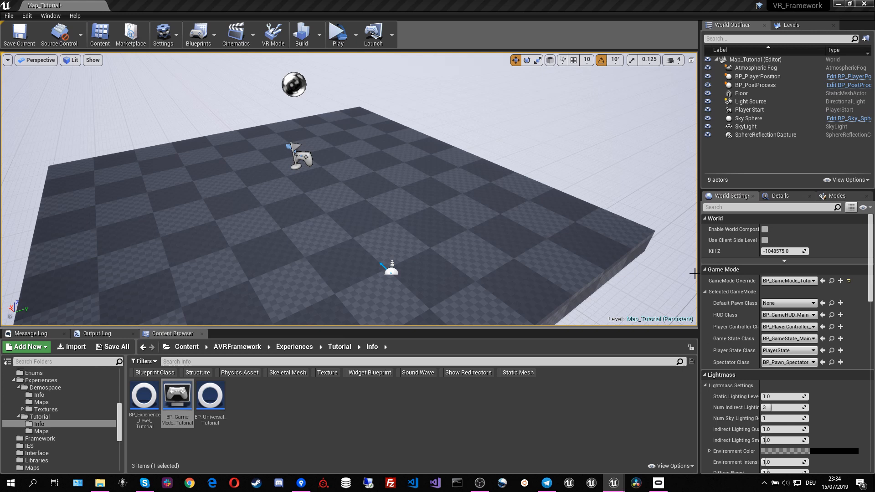
double_click(178, 398)
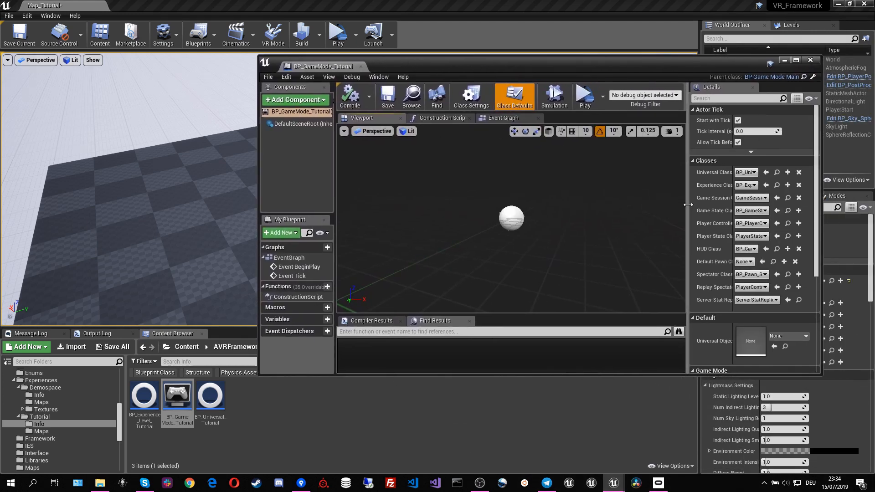
mouse_move(210, 399)
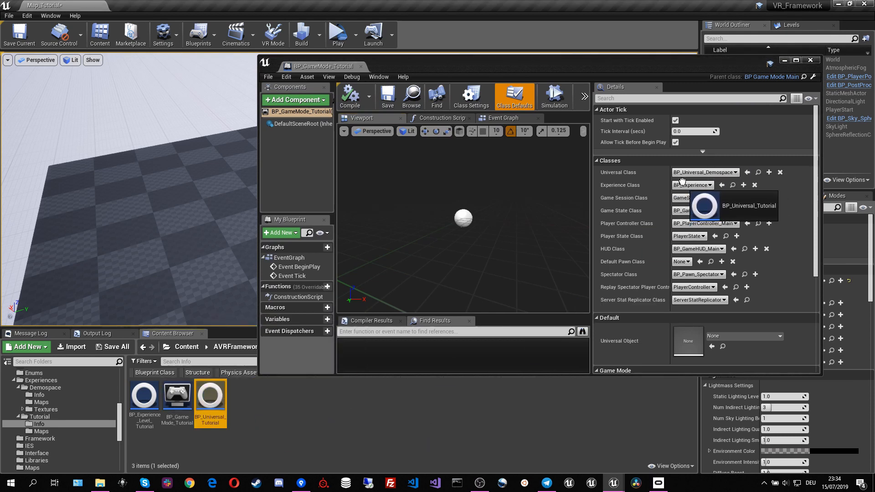
Step: Set Universal Class to BP_Universal_Tutorial and Experience Class to BP_Experience_Level_Tutorial, then close the editor
click(749, 205)
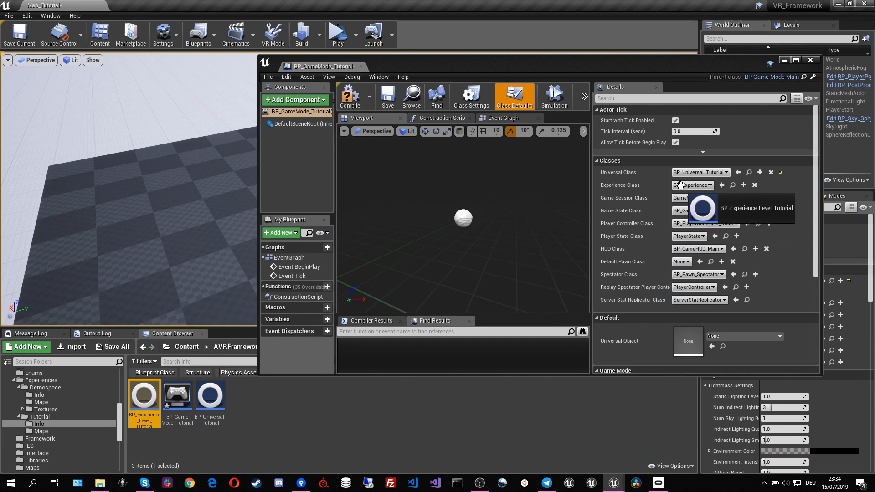
click(757, 208)
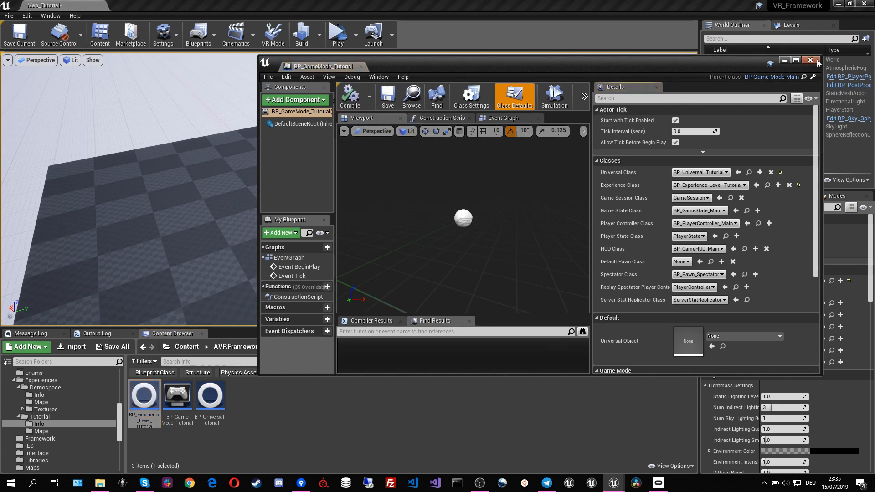
click(812, 61)
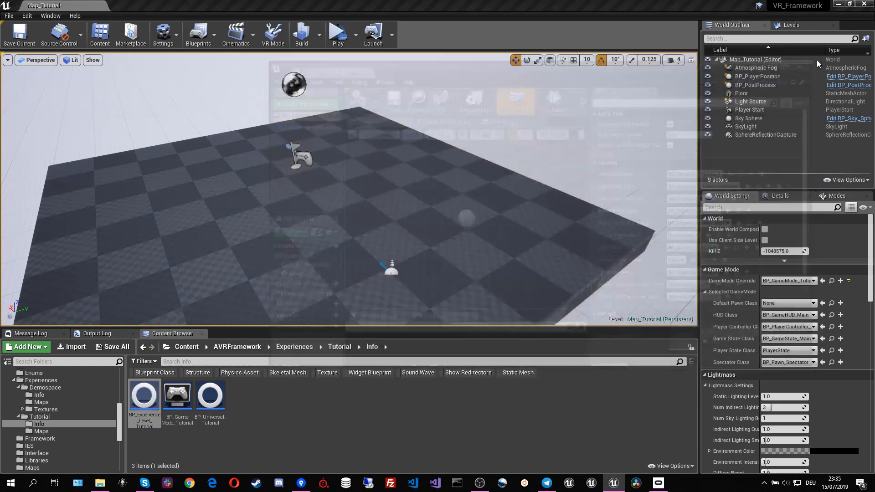
click(275, 432)
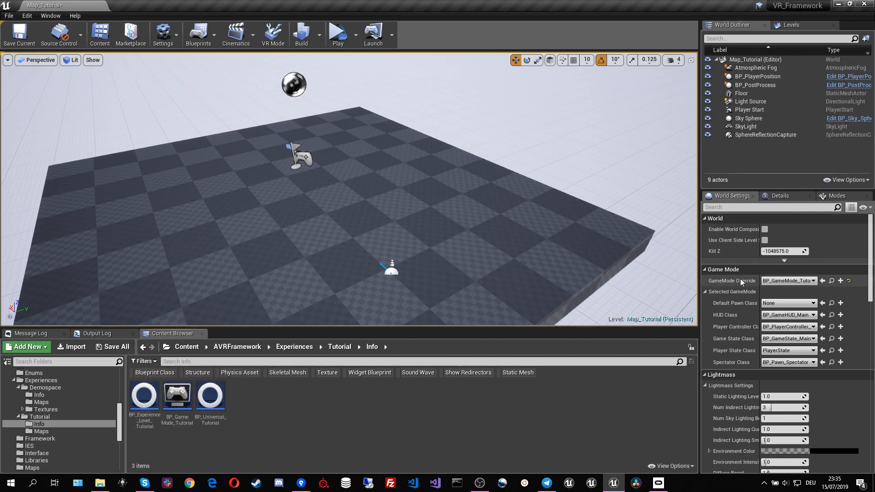
click(144, 394)
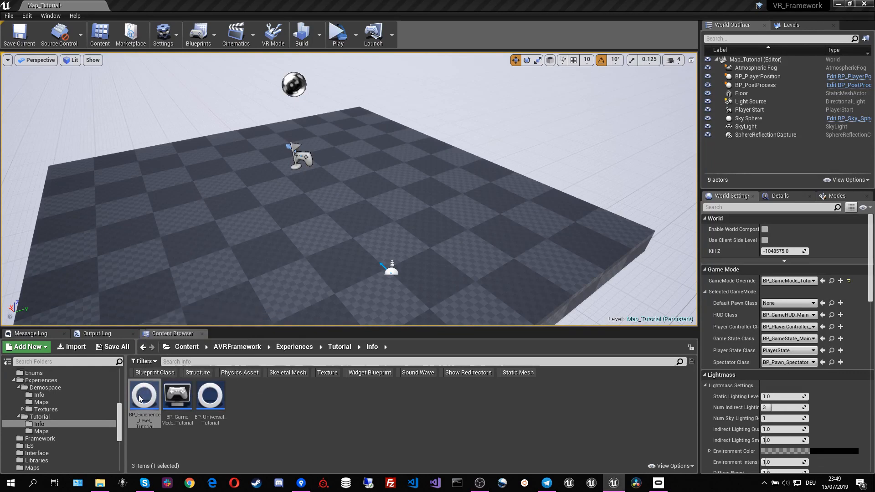
Step: Open BP_Experience_Level_Tutorial and scroll its class defaults through the Logic, Transition and Movement sections
double_click(144, 393)
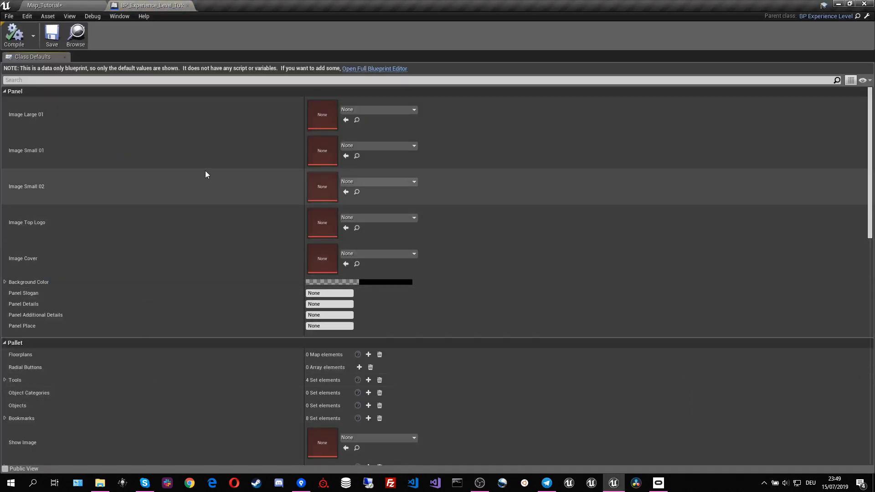
scroll(down, 3)
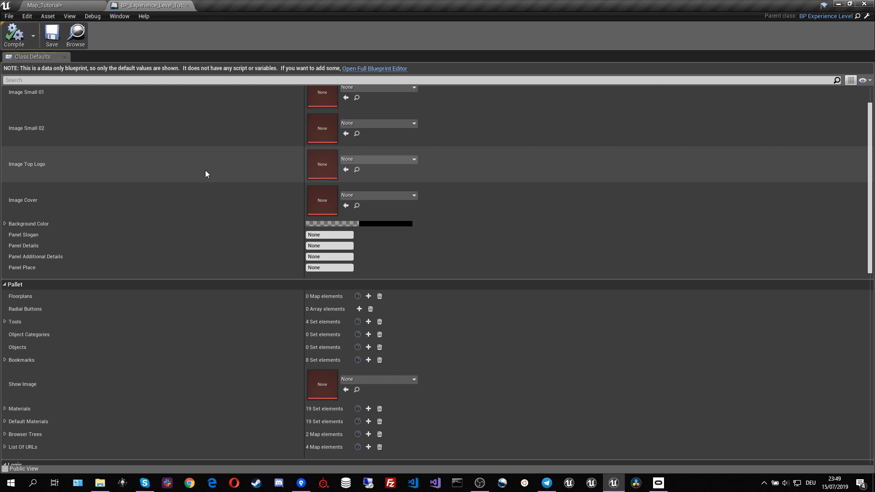
scroll(down, 3)
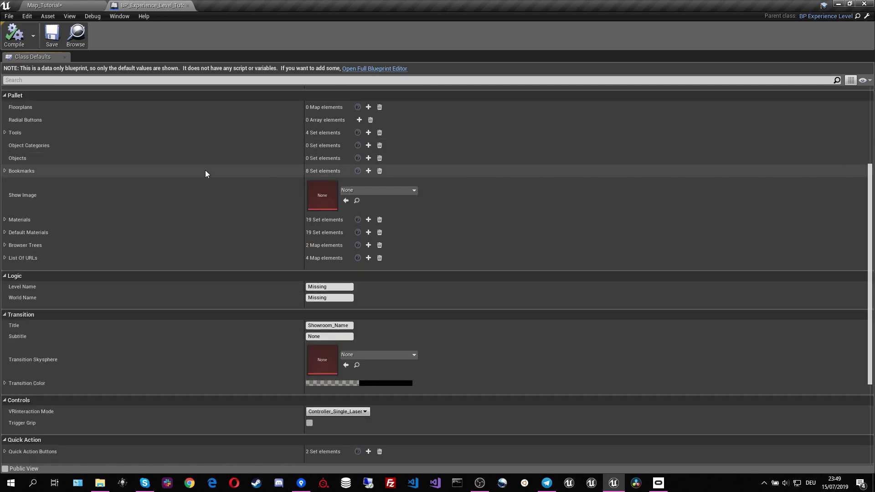
scroll(up, 3)
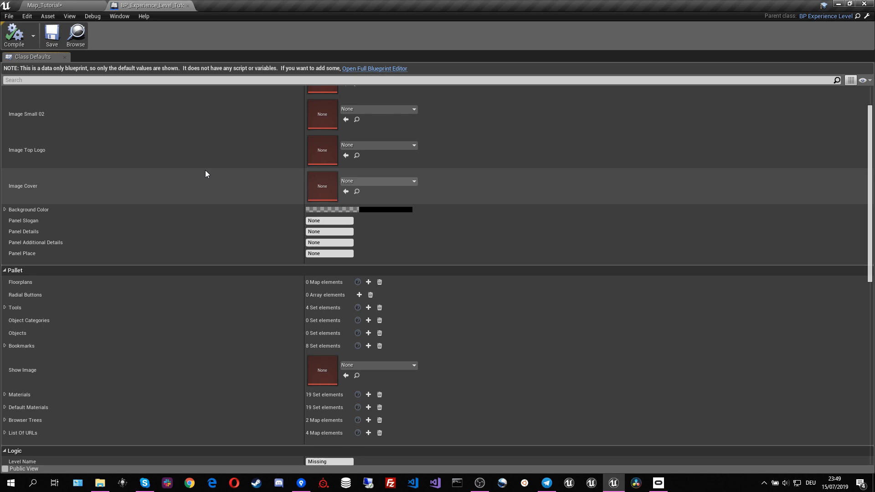
scroll(up, 3)
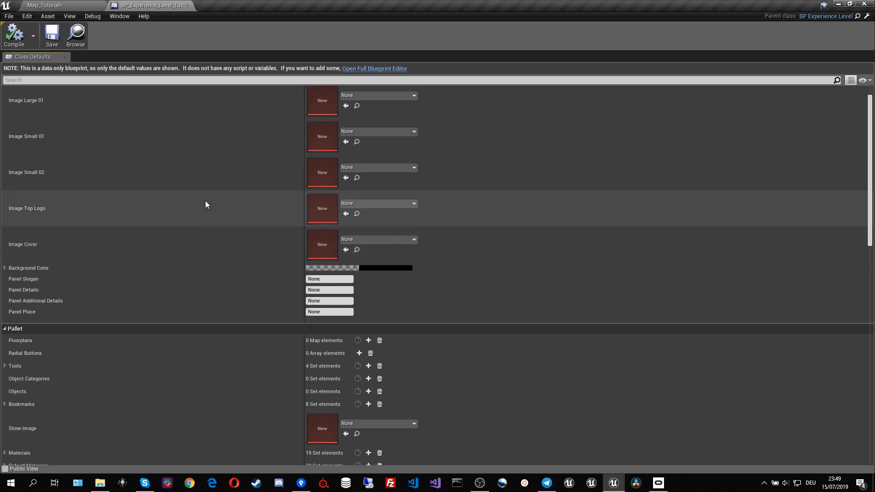
scroll(up, 3)
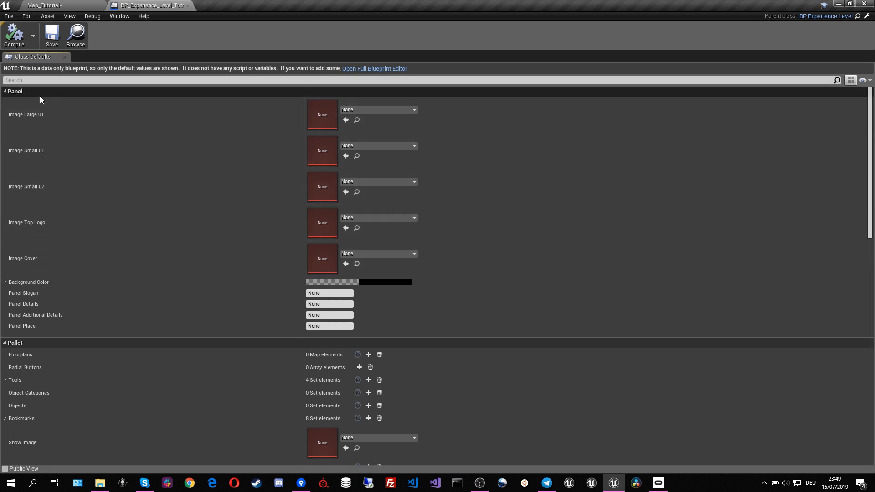
mouse_move(36, 115)
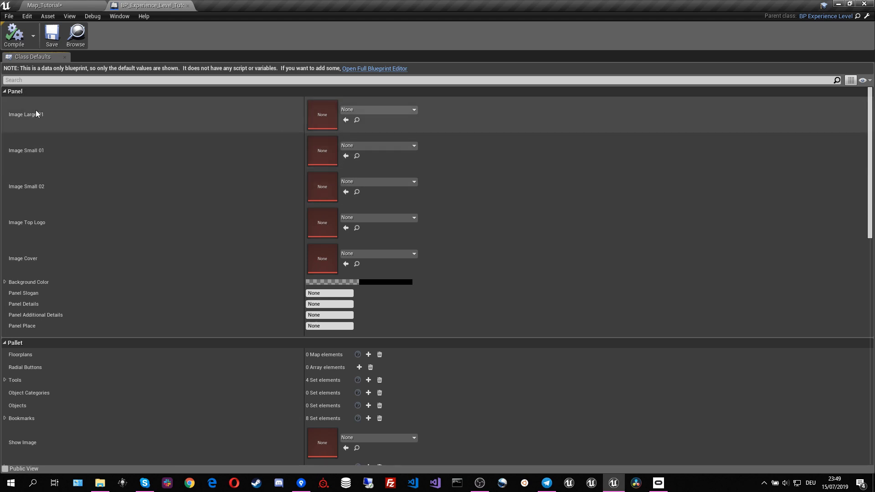
scroll(down, 3)
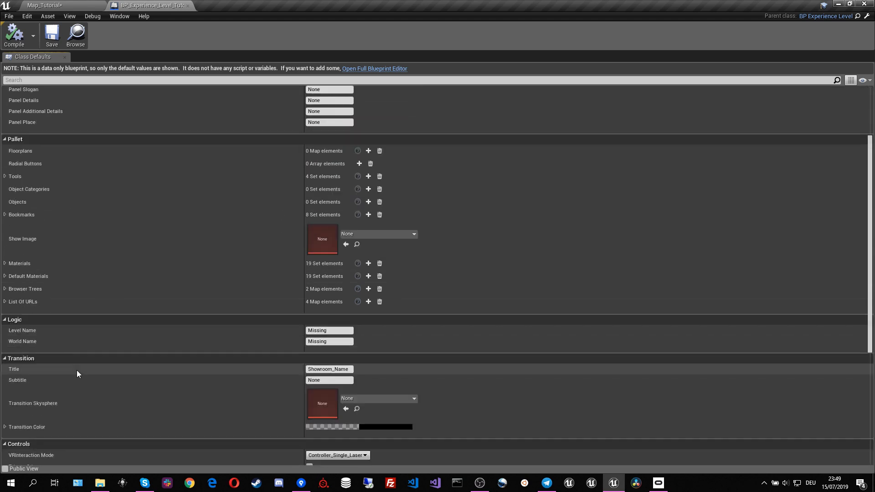
scroll(down, 3)
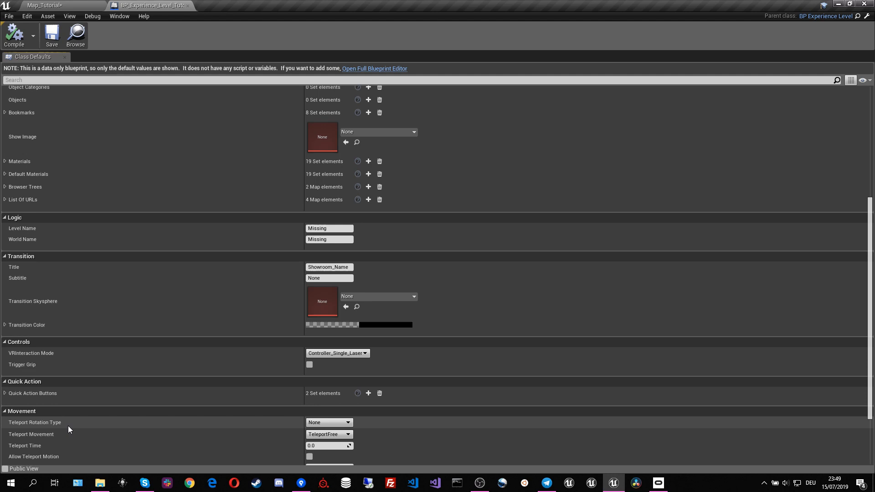
scroll(down, 3)
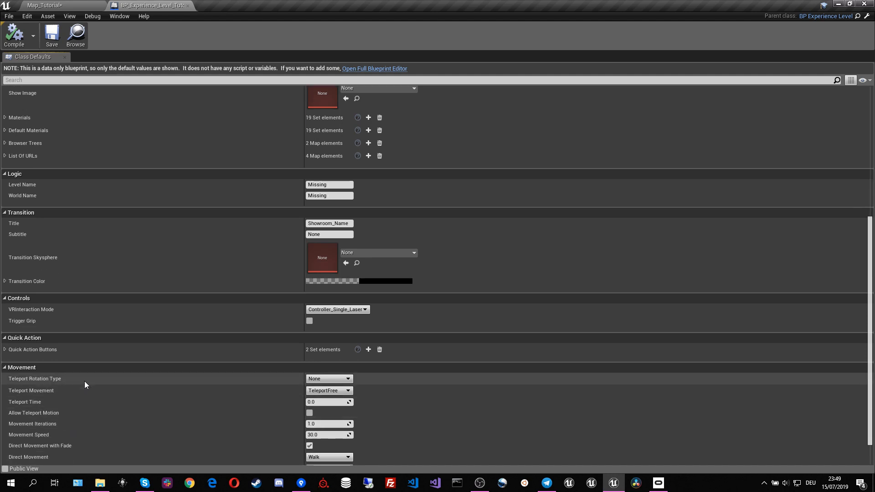
scroll(up, 3)
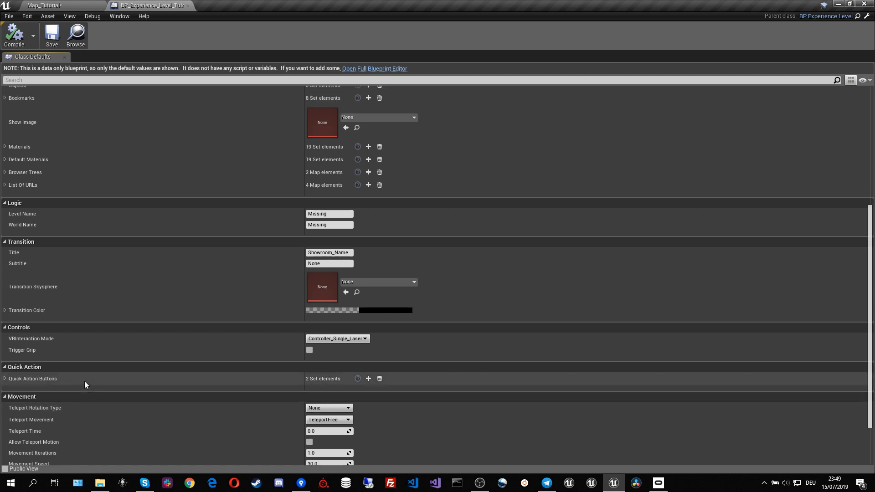
mouse_move(51, 34)
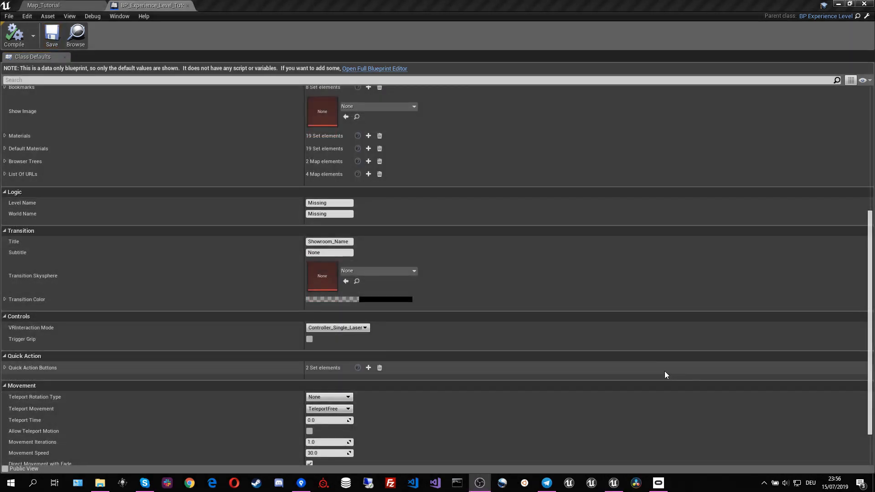
mouse_move(573, 326)
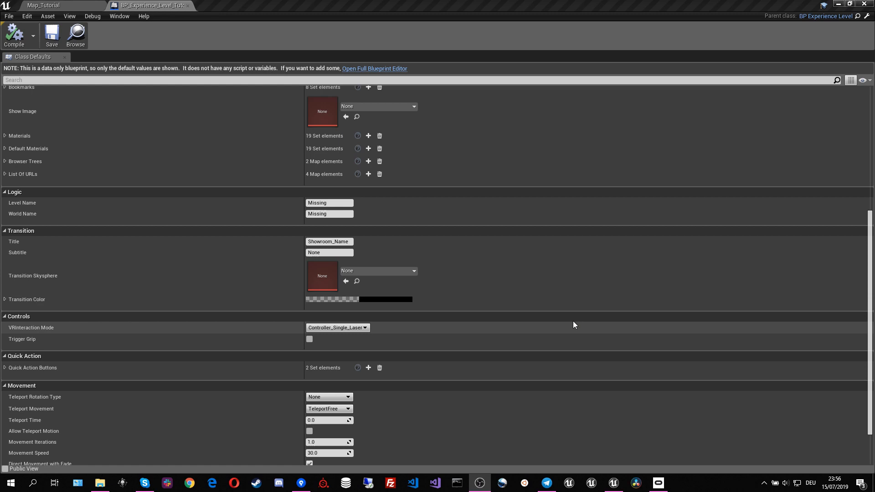
mouse_move(139, 5)
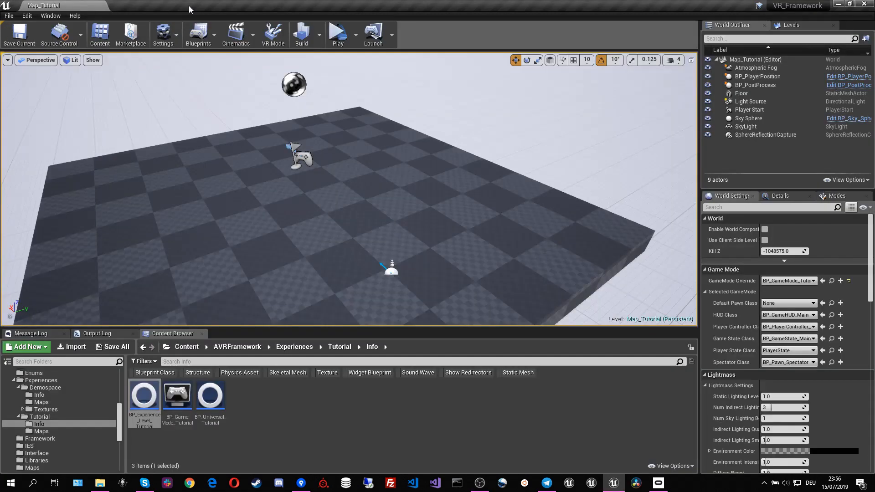
mouse_move(41, 431)
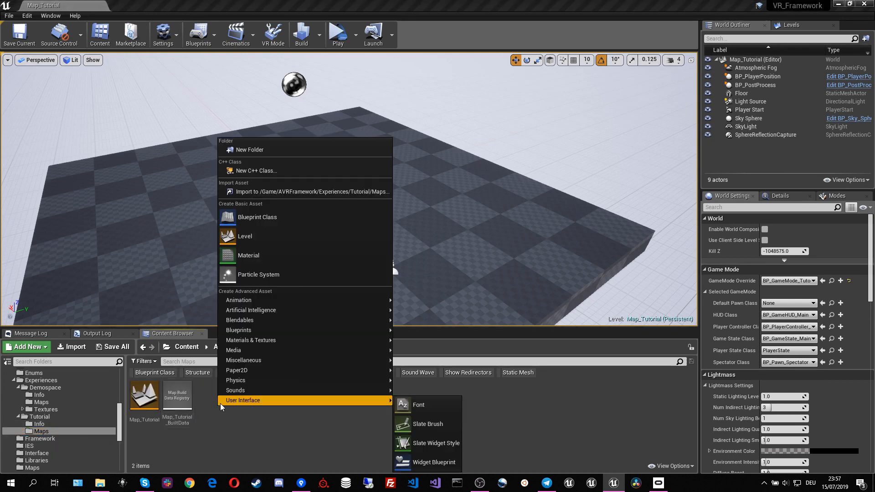
Step: Create a new empty level Map_Tutorial_World in Tutorial/Maps, save it and load it
click(245, 235)
text(Map_Tutorial_World)
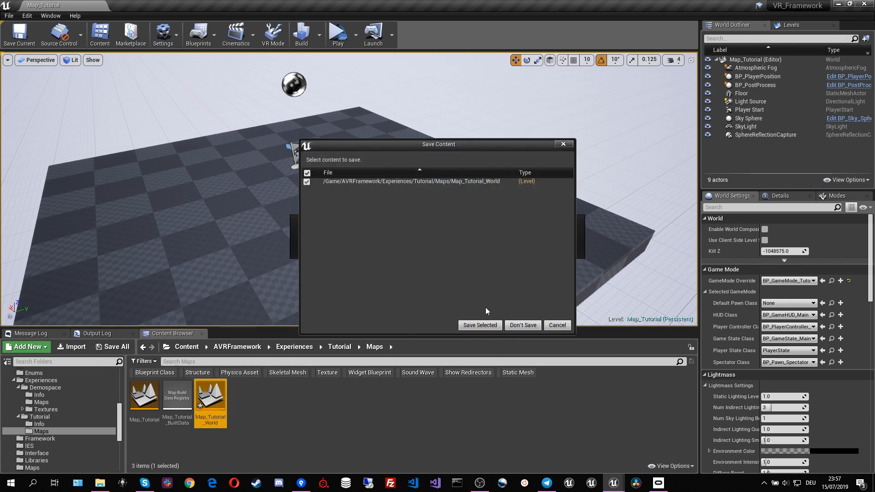
click(479, 325)
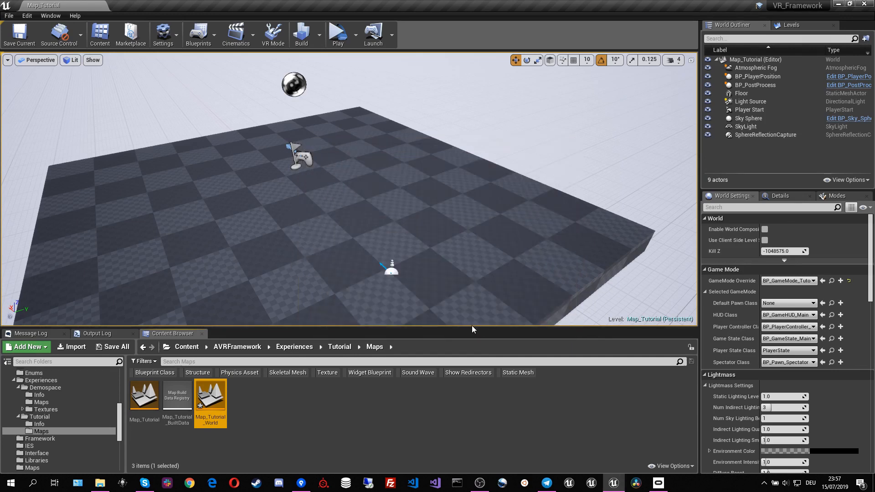
double_click(211, 393)
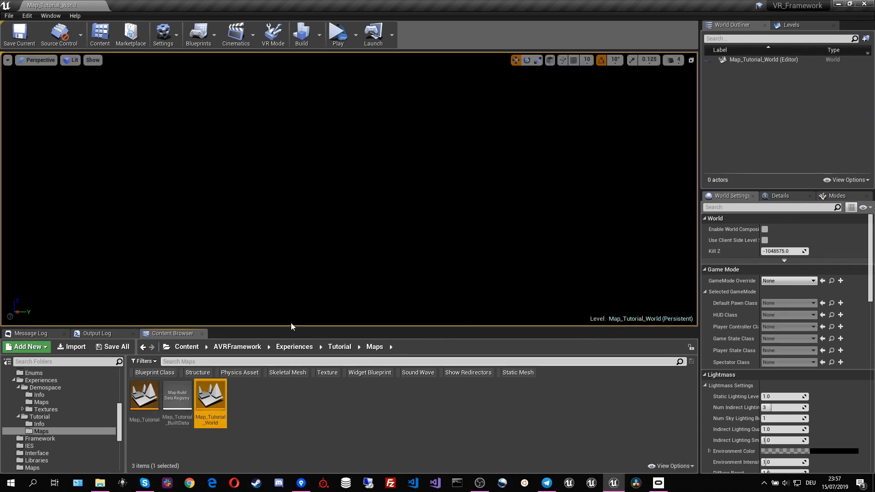
mouse_move(791, 24)
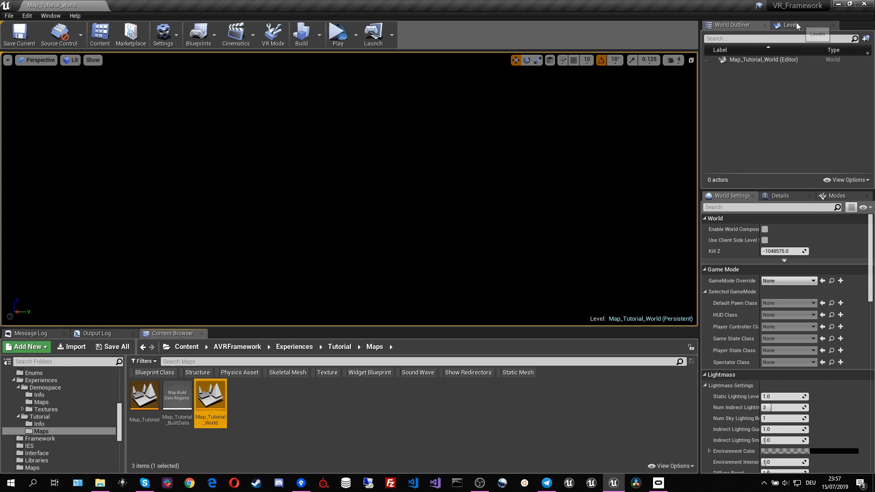
Step: Show the Levels panel and select the Map_Tutorial map asset
click(791, 24)
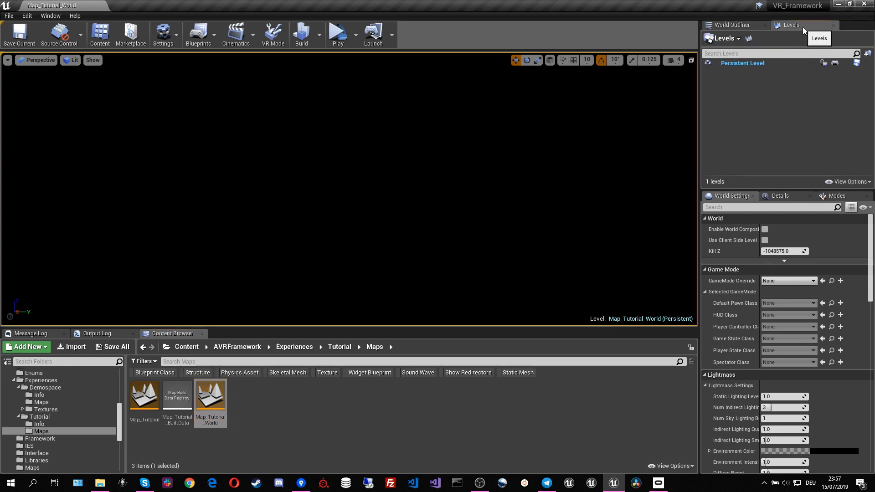
click(50, 15)
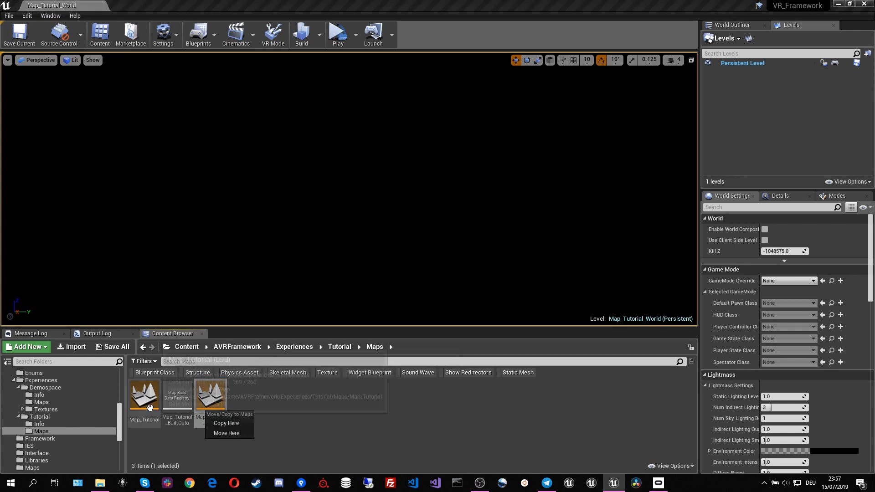
Step: Add Map_Tutorial and the framework's Map_Transition as sublevels and check BP_StartPosition
click(226, 423)
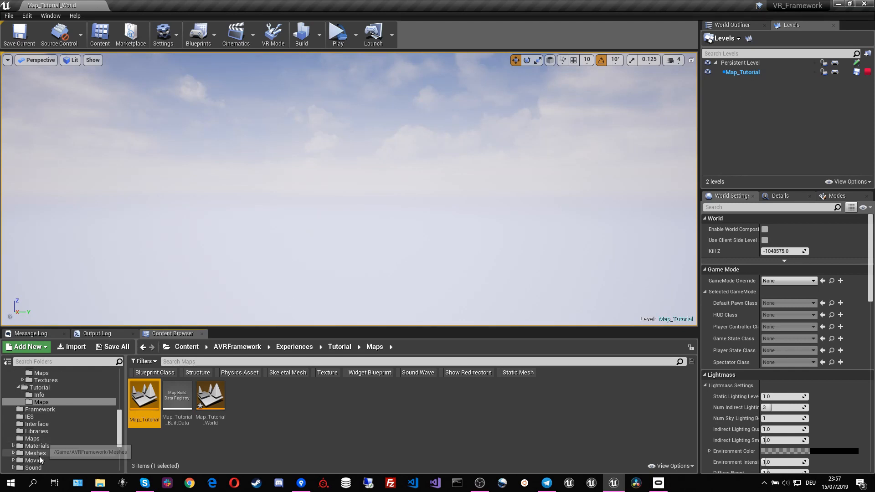
click(33, 438)
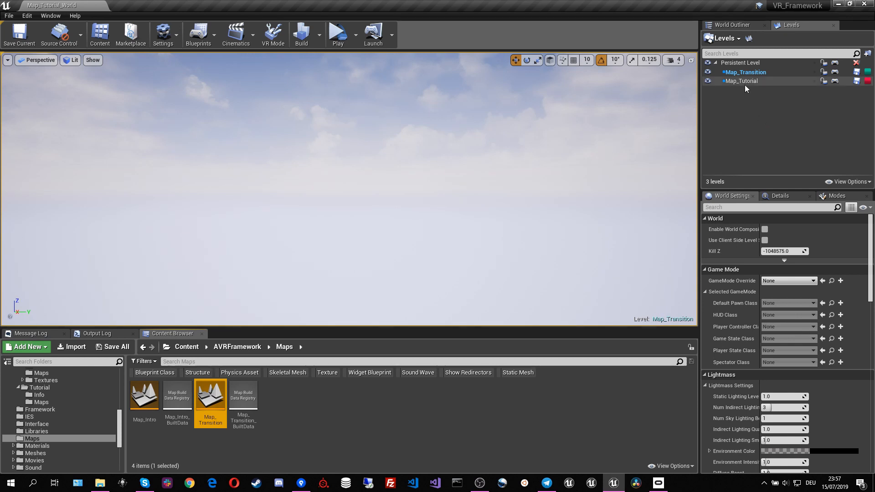
mouse_move(745, 72)
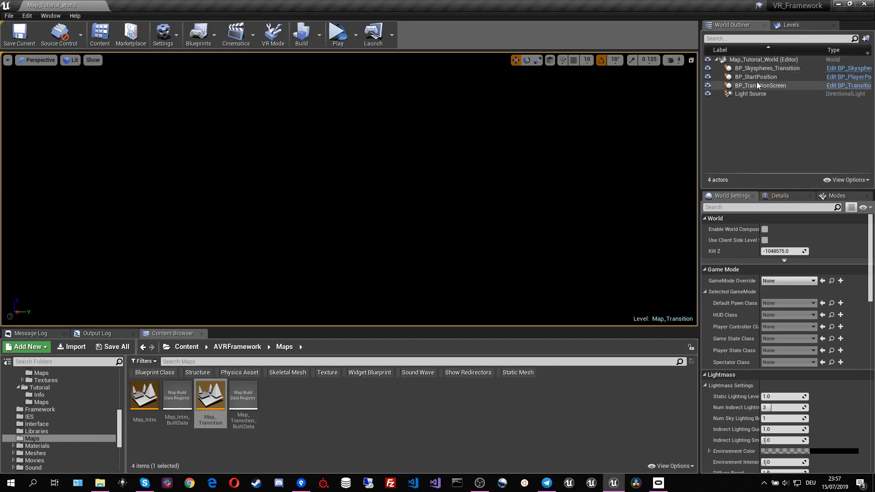
click(757, 77)
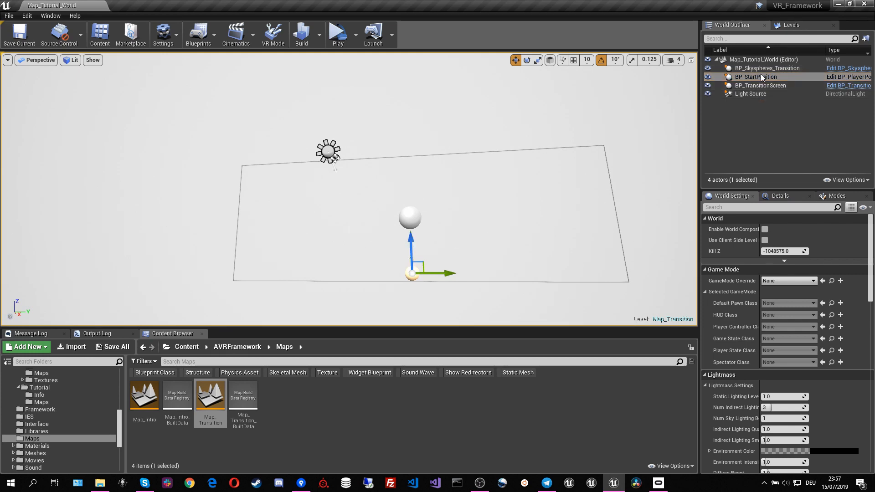
mouse_move(759, 86)
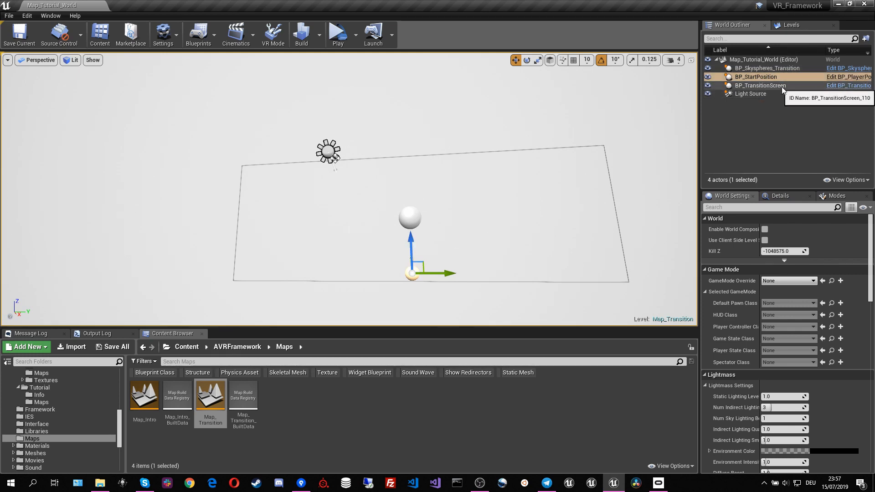
Step: Hide the Map_Transition level and review the world's actor list
click(791, 25)
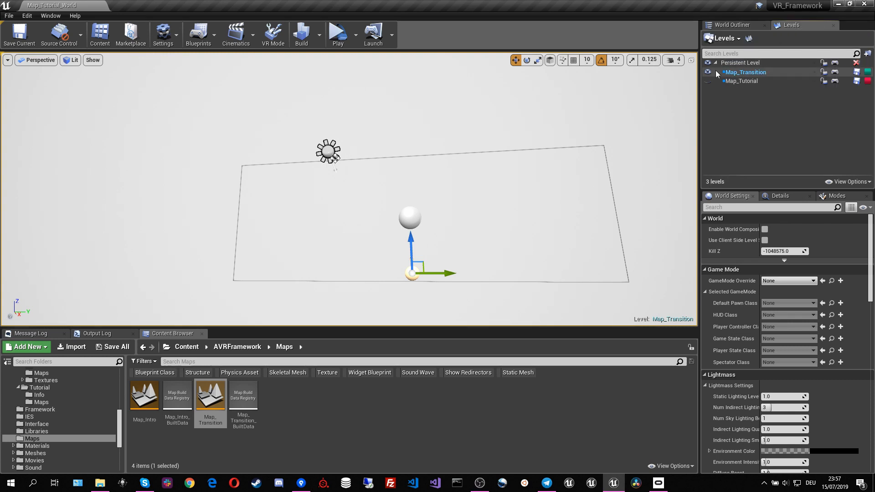
click(708, 81)
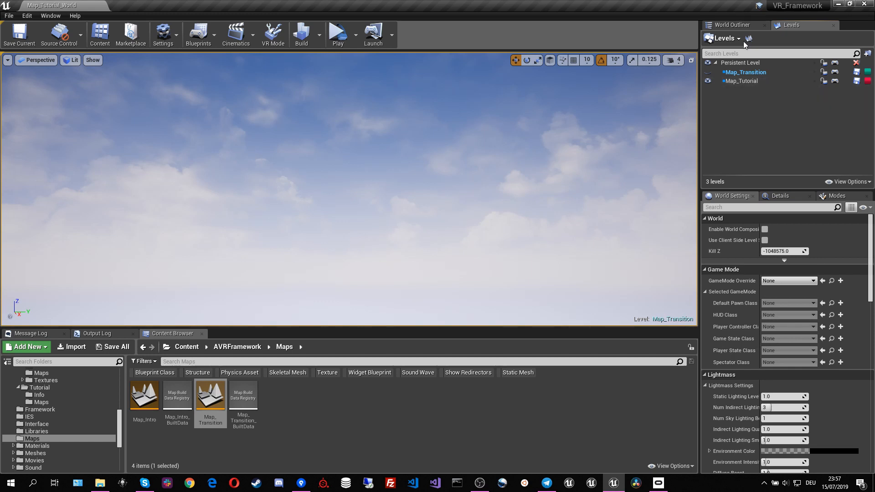
click(735, 25)
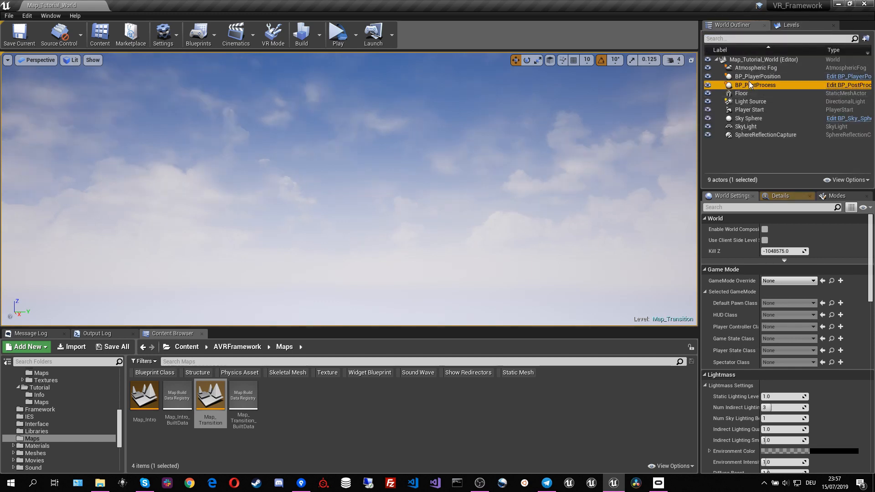
click(742, 93)
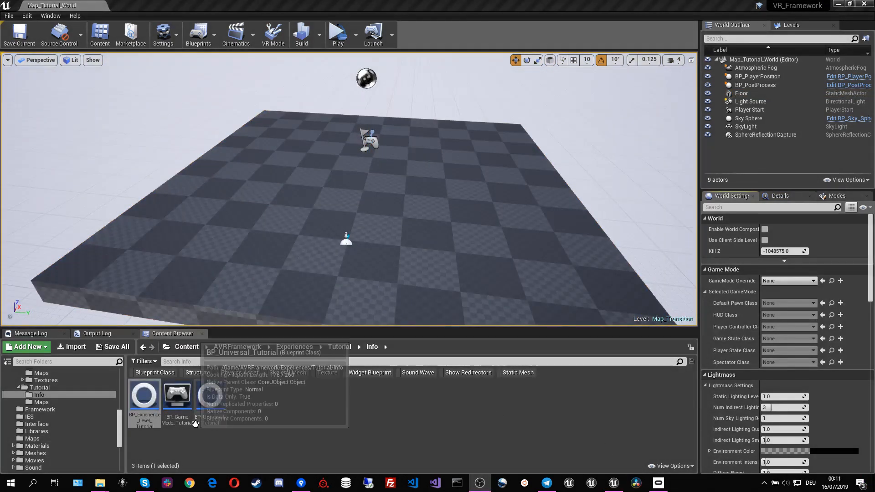
mouse_move(177, 396)
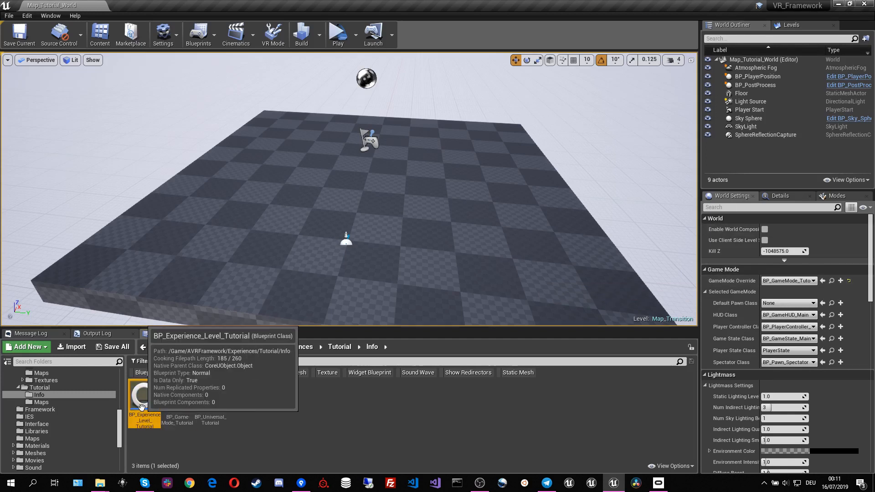
Step: In BP_Experience_Level_Tutorial's Transition section enter title Tutorial and start subtitle AVR Framework
double_click(144, 393)
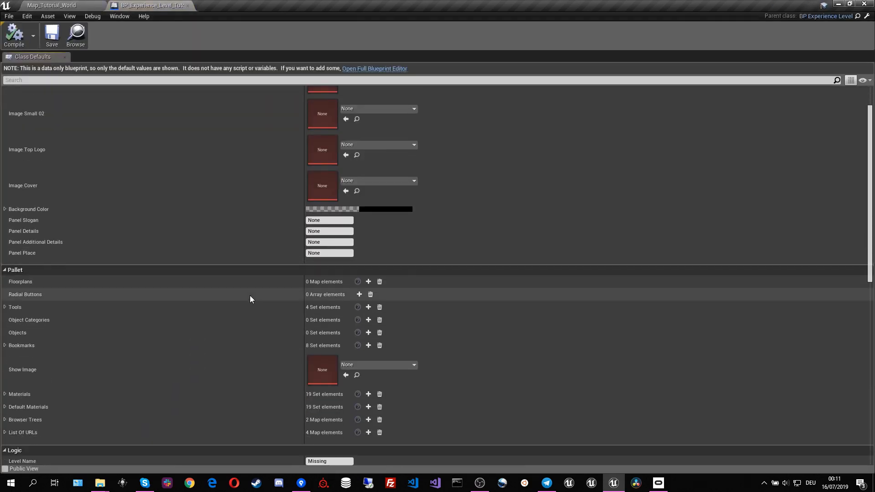
scroll(down, 3)
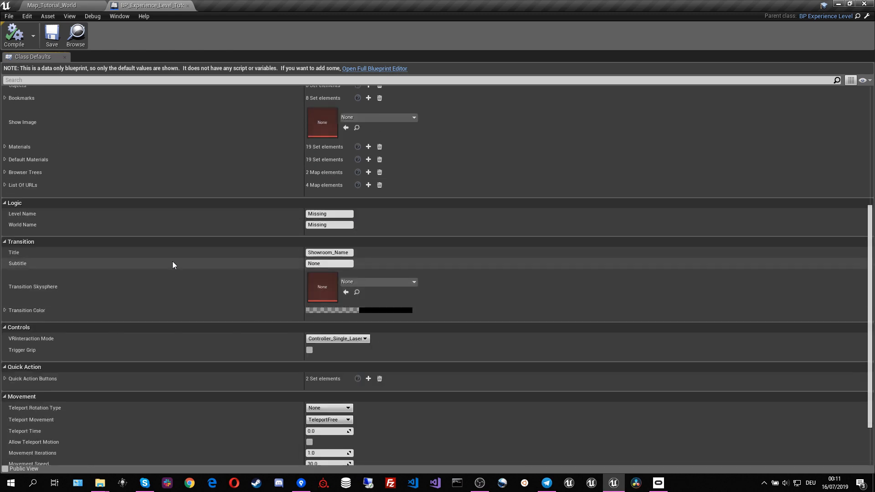
click(329, 253)
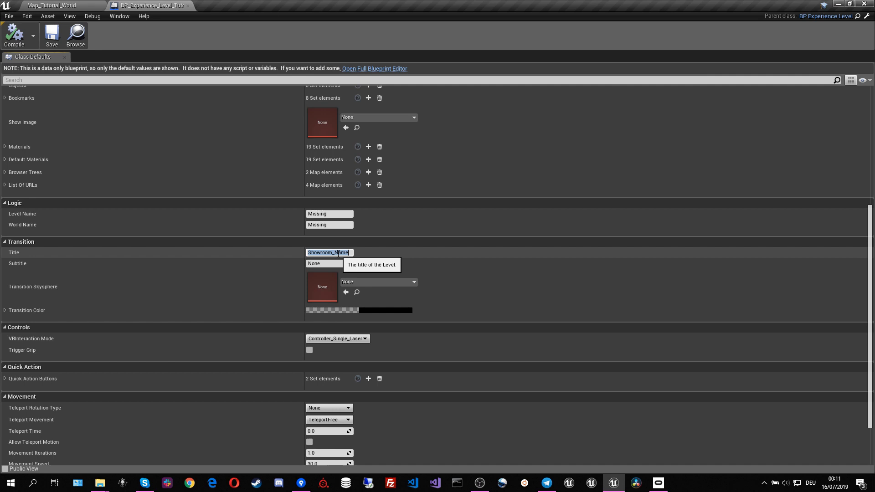
text(Tutorial)
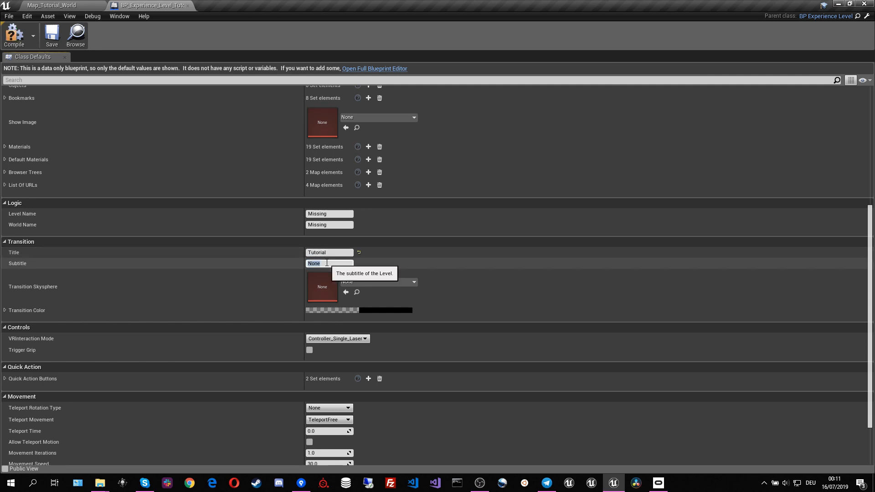
text(AVR Fram)
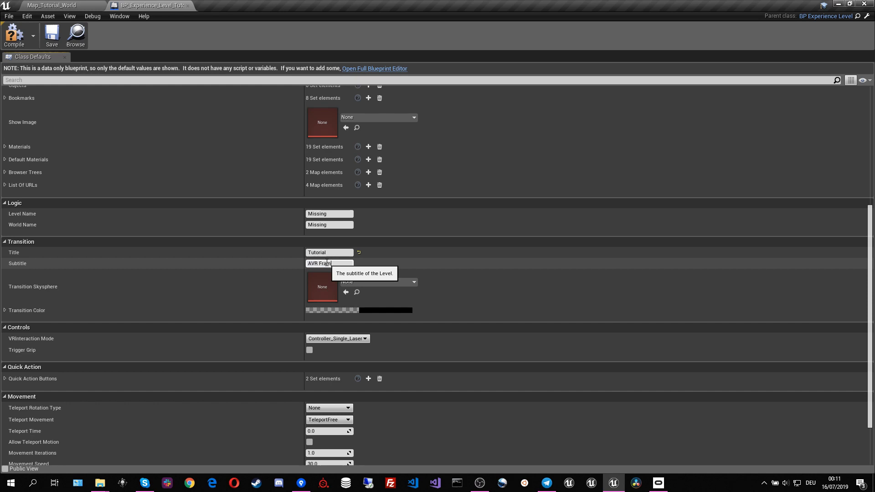
mouse_move(321, 286)
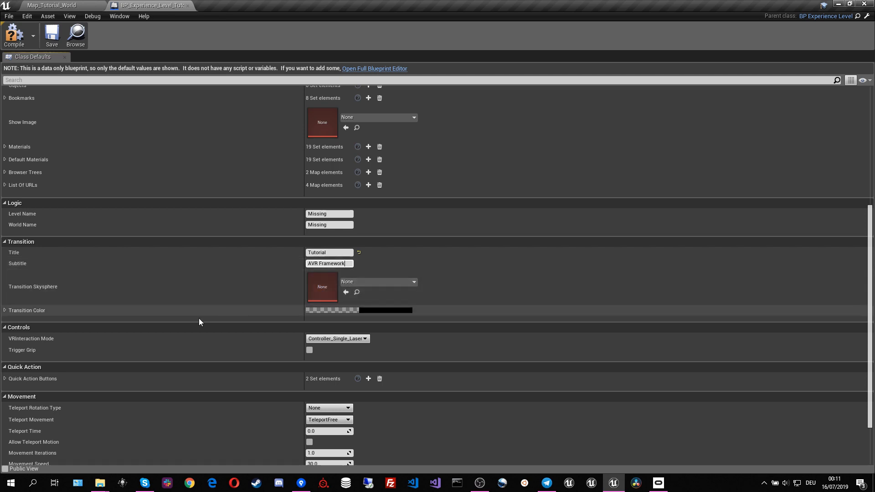
mouse_move(332, 315)
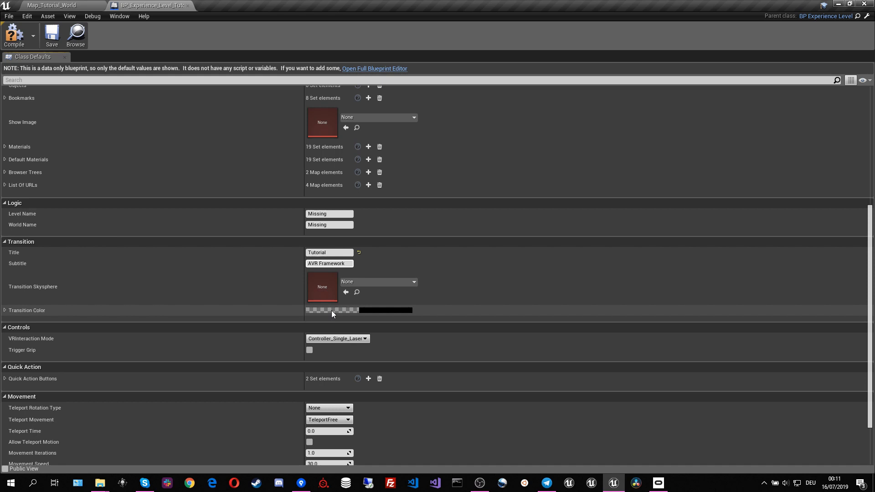
Step: Pick Tex_SkySphere_Realistic as the transition skysphere texture
click(329, 262)
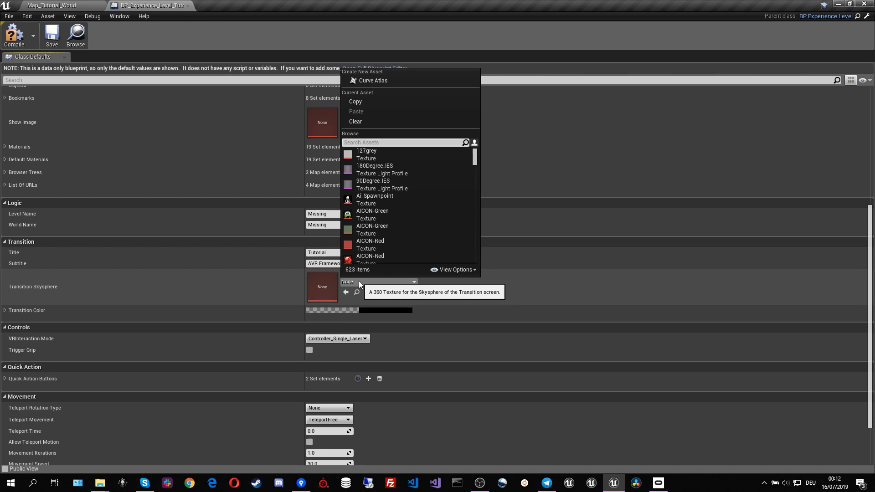
text(skyp)
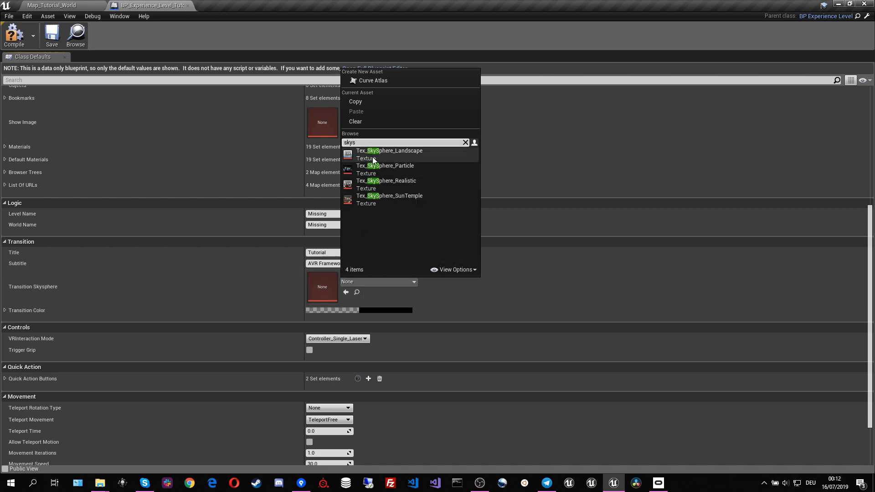
click(386, 180)
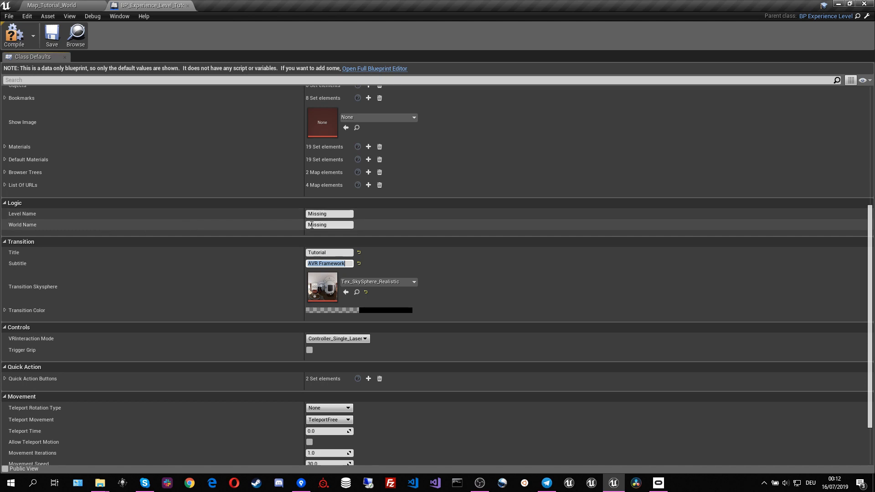
Step: Enter Map_Tutorial as Level Name and Map_Tutorial_World as World Name
click(329, 213)
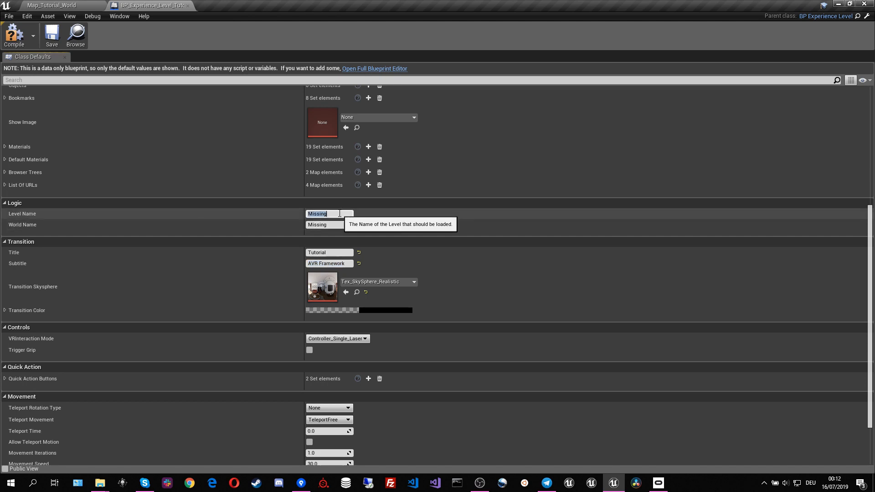
text(Map_Tutorial)
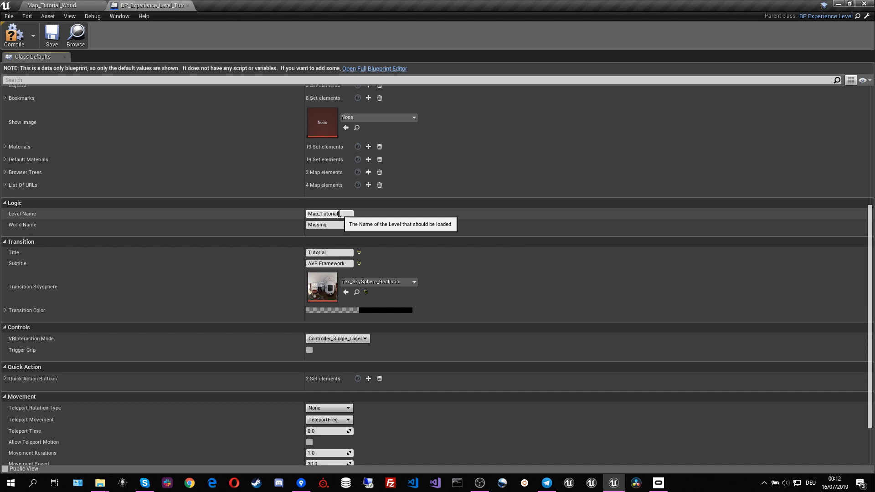
click(329, 225)
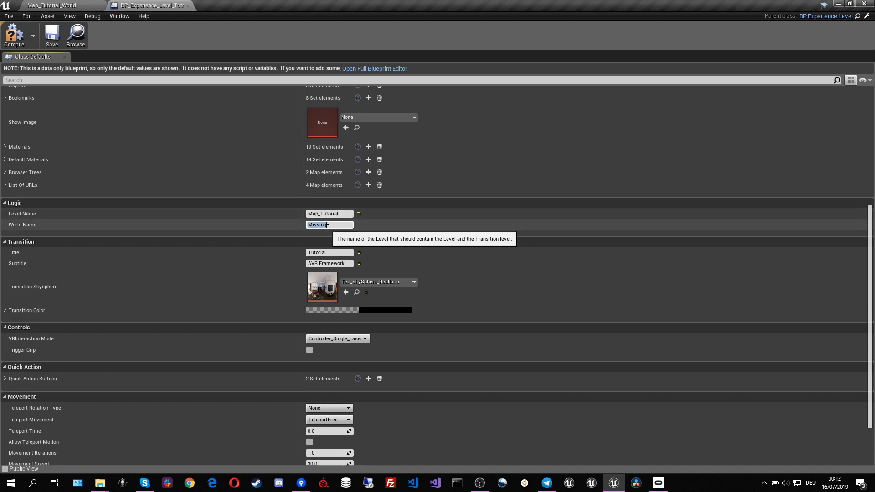
text(Map_)
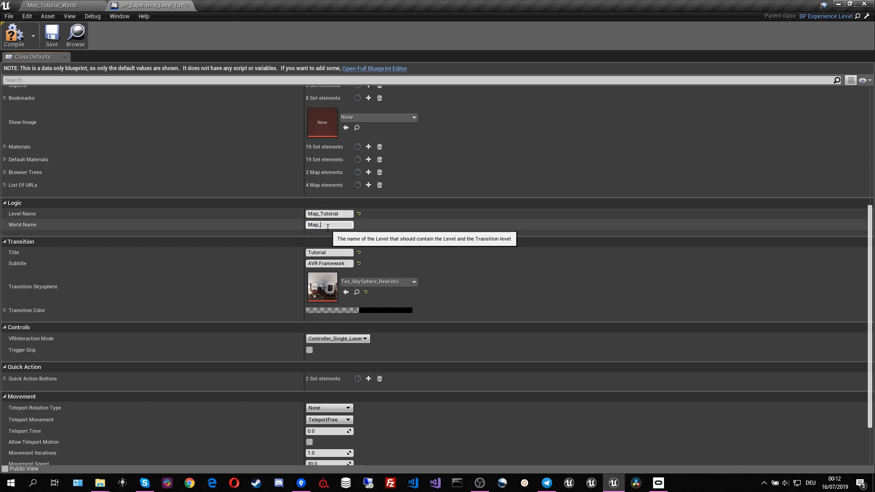
text(Tutorial)
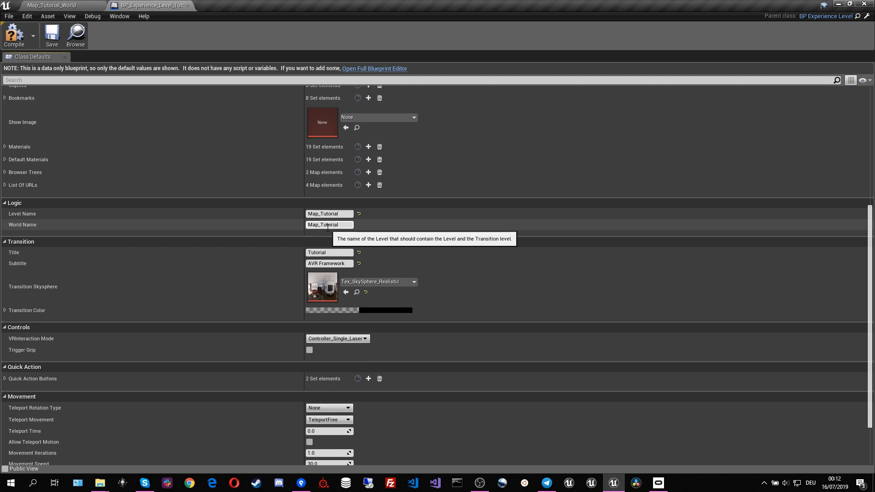
text(_World)
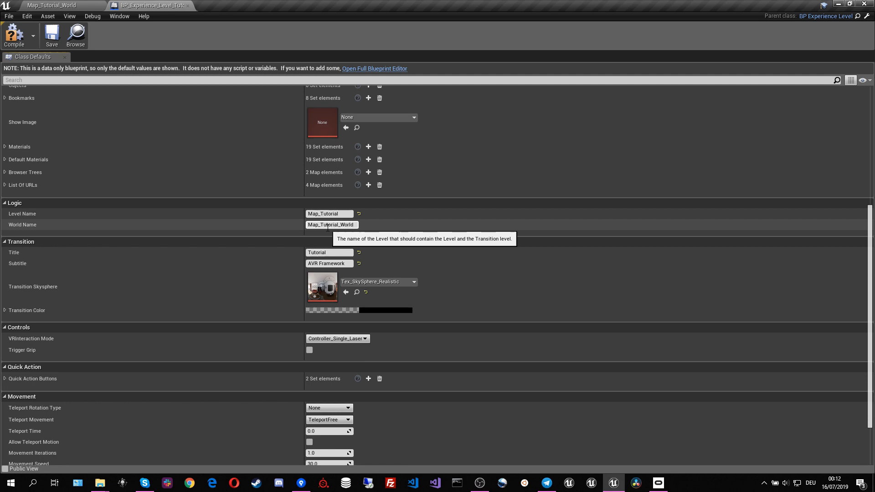
mouse_move(261, 237)
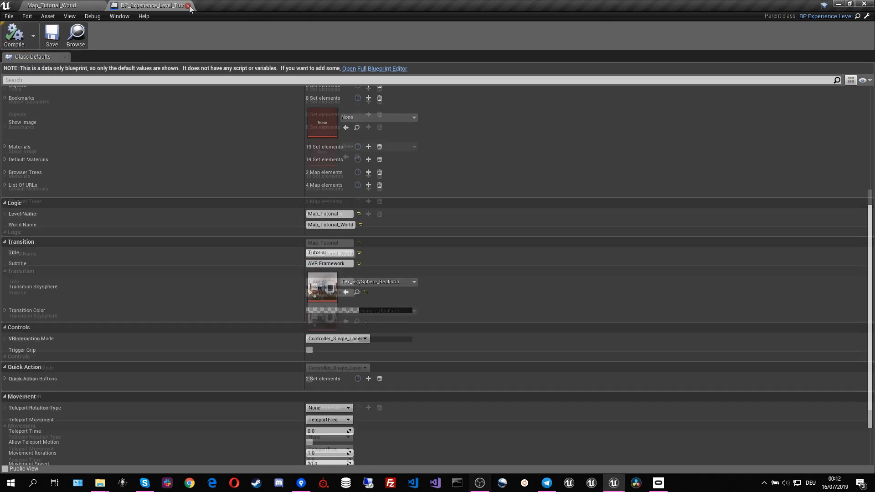
Step: Return to the Map_Tutorial_World level and start a VR Preview play test
scroll(up, 3)
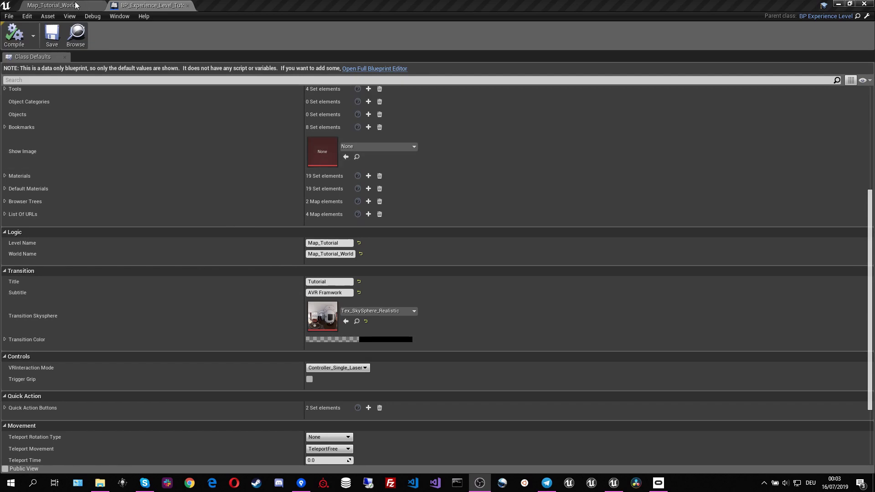
click(50, 5)
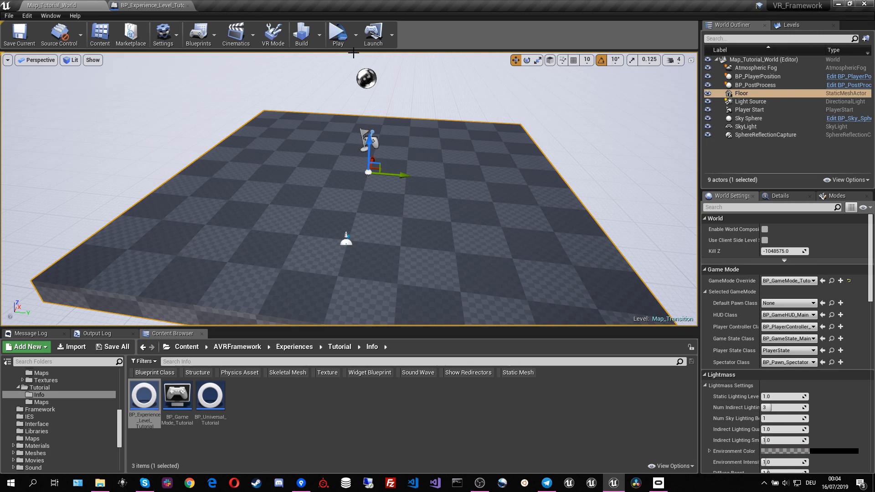
click(337, 35)
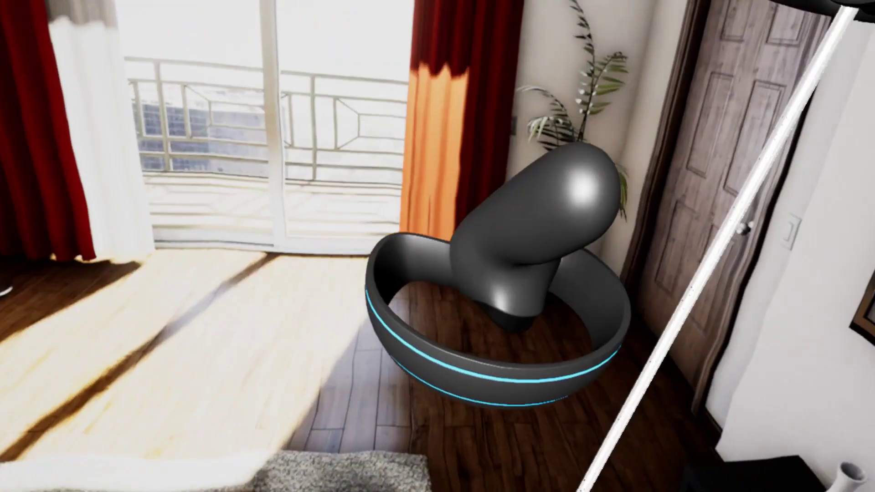